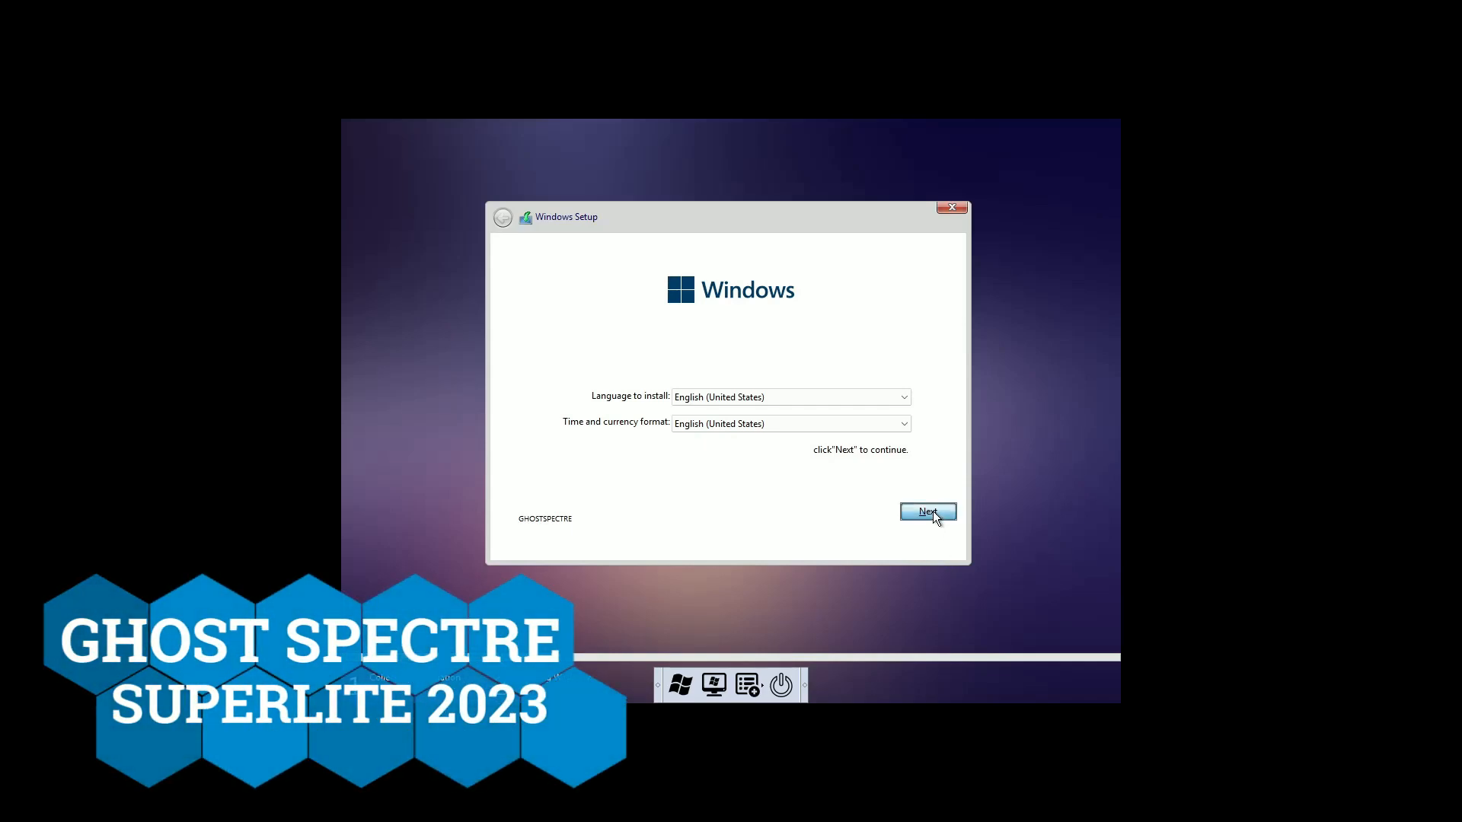
Keep English language settings and install the WINDOWS 11 PRO - SUPERLITE SE edition
{"action": "left_click", "coordinate": [926, 511]}
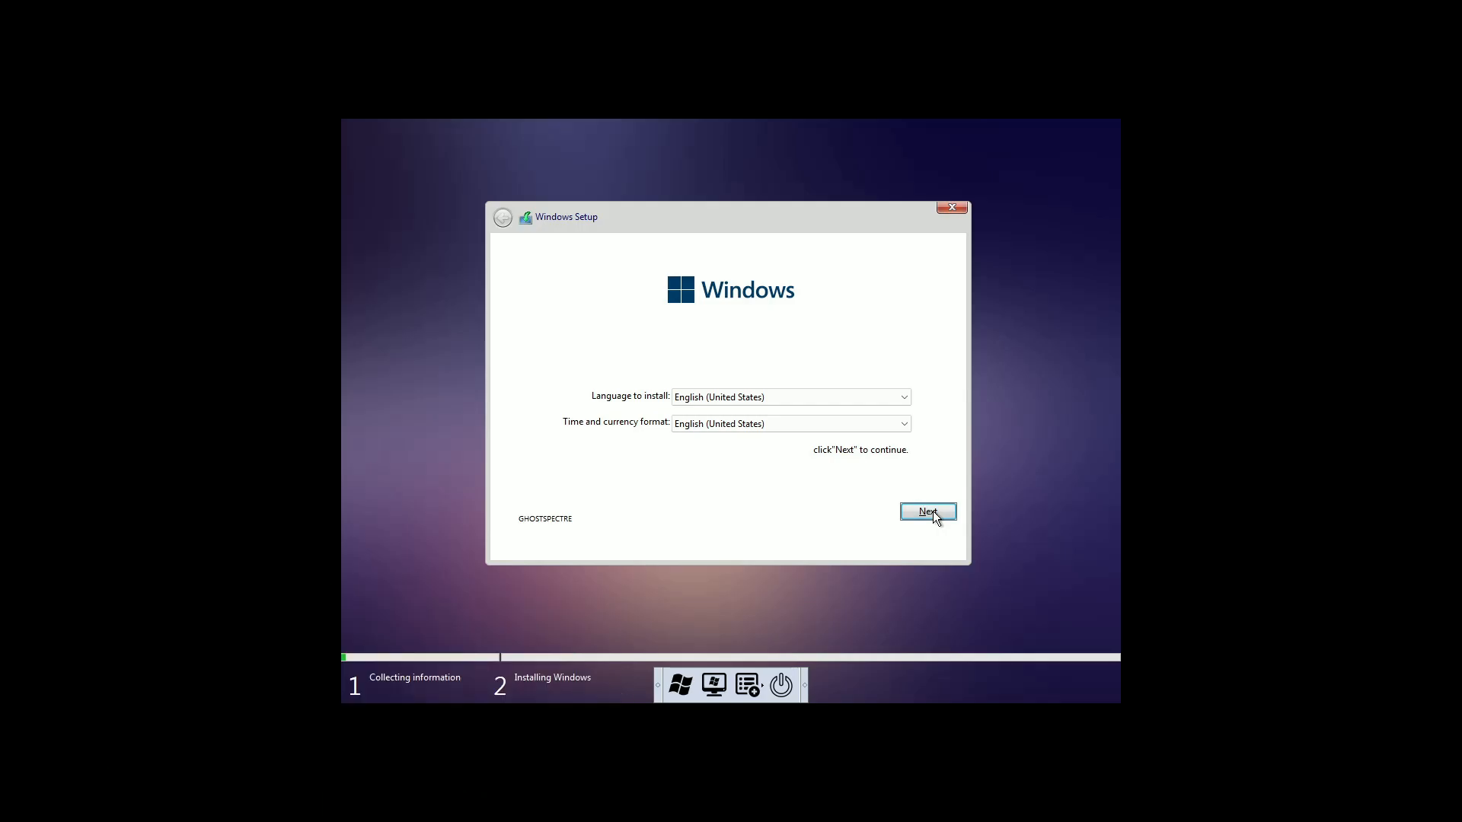
{"action": "left_click", "coordinate": [926, 512]}
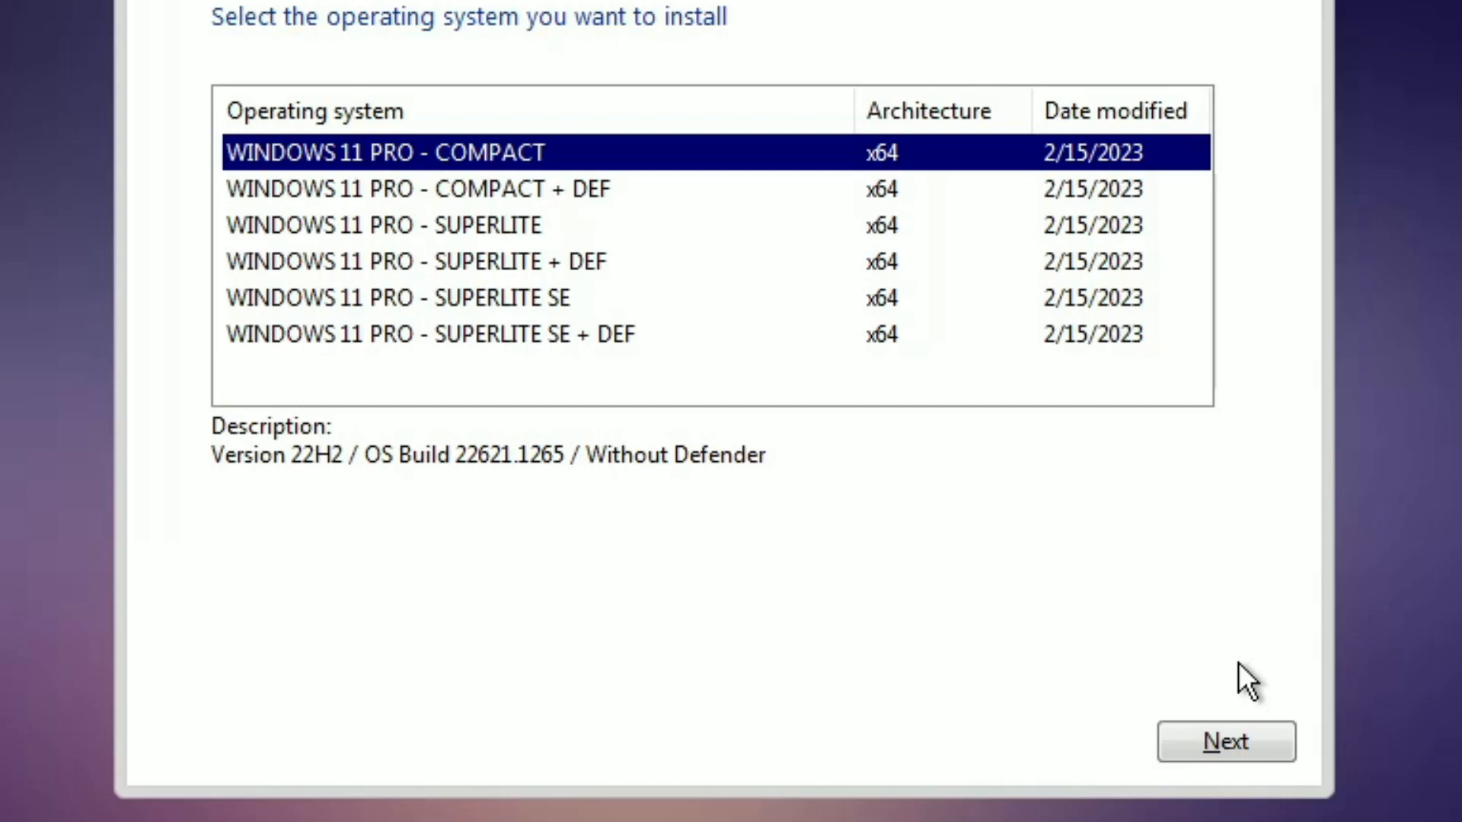
{"action": "left_click", "coordinate": [400, 298]}
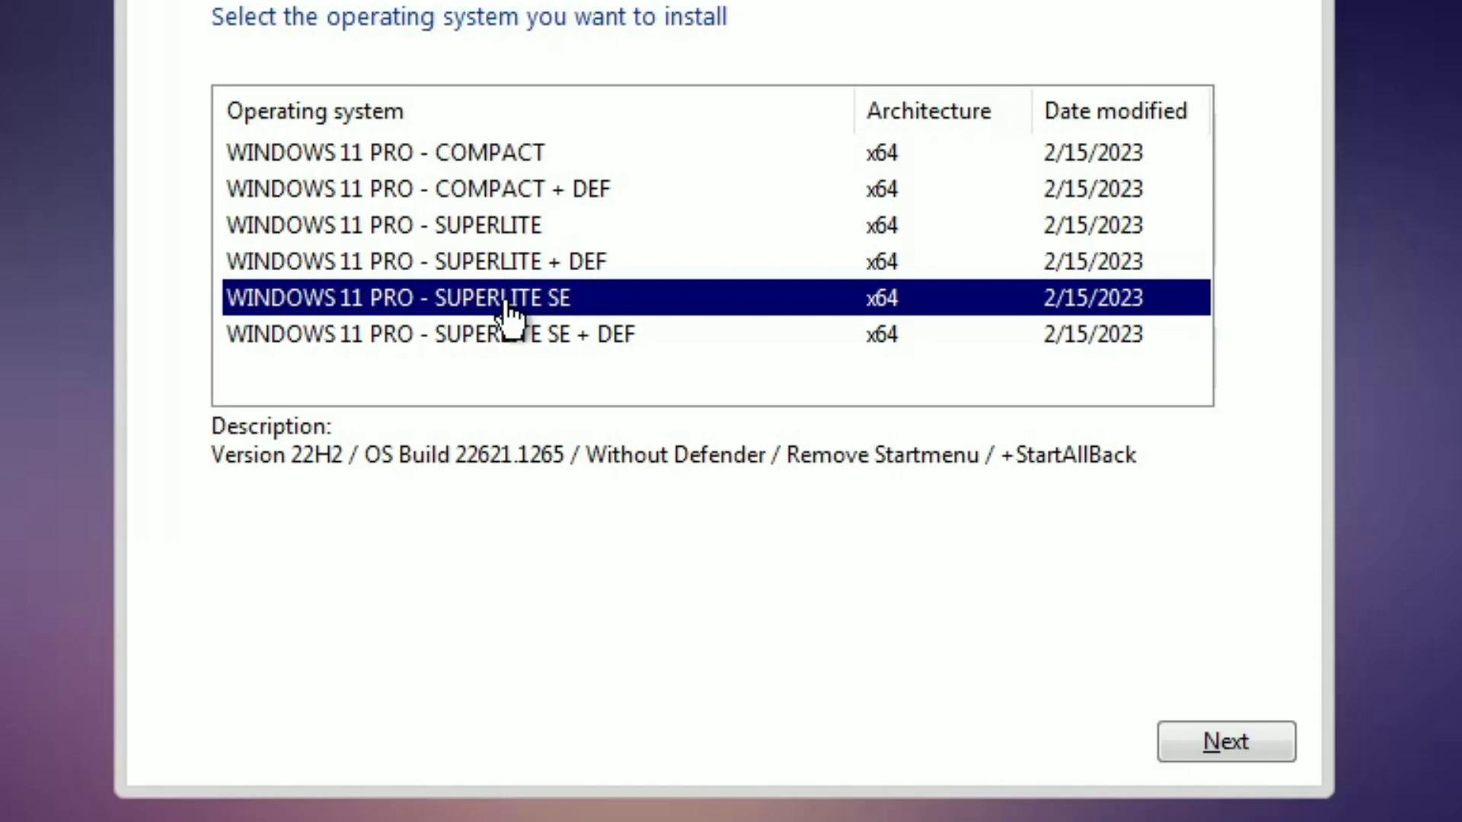
{"action": "left_click", "coordinate": [1226, 741]}
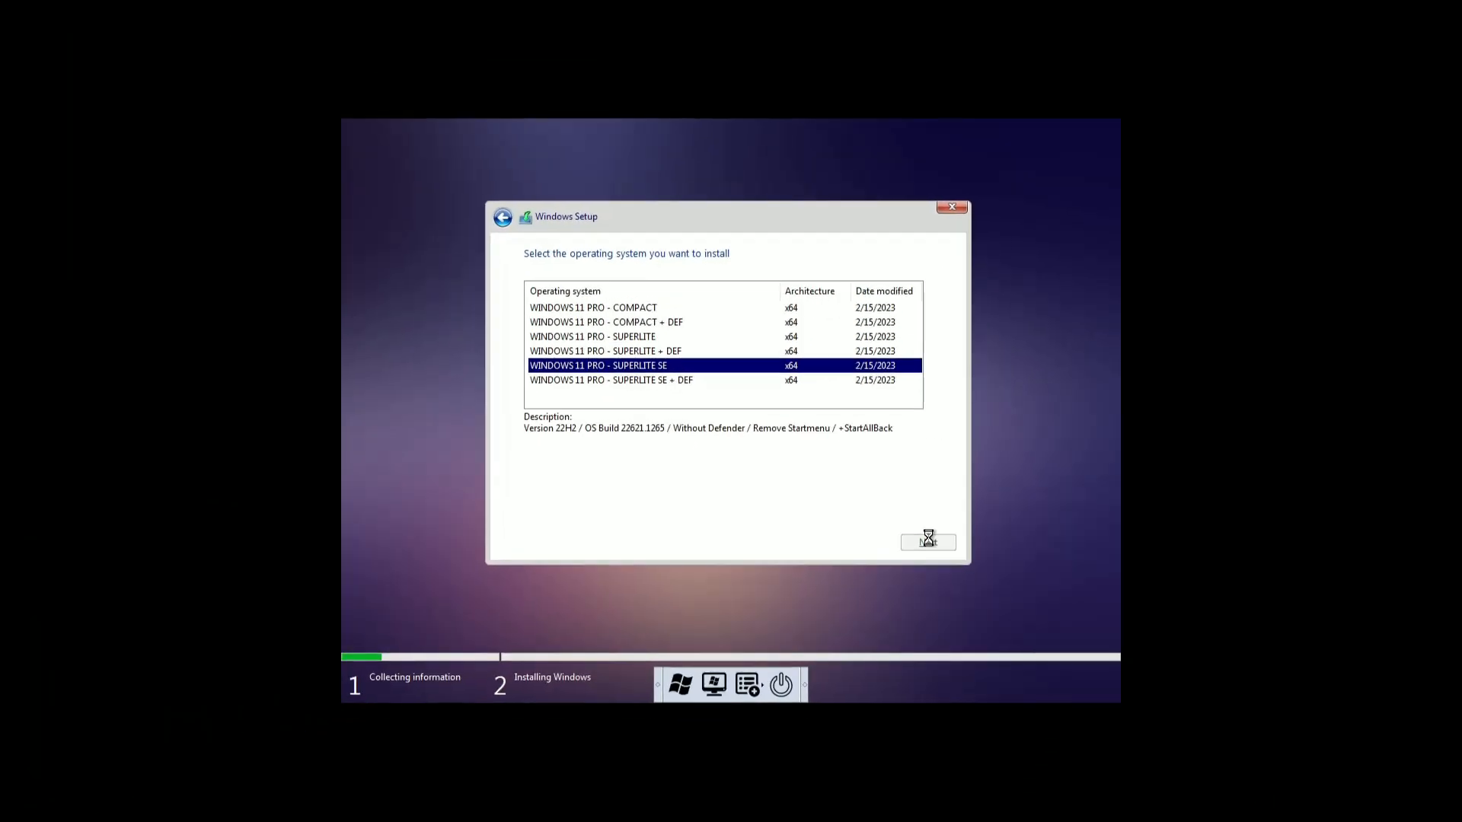
{"action": "left_click", "coordinate": [927, 541]}
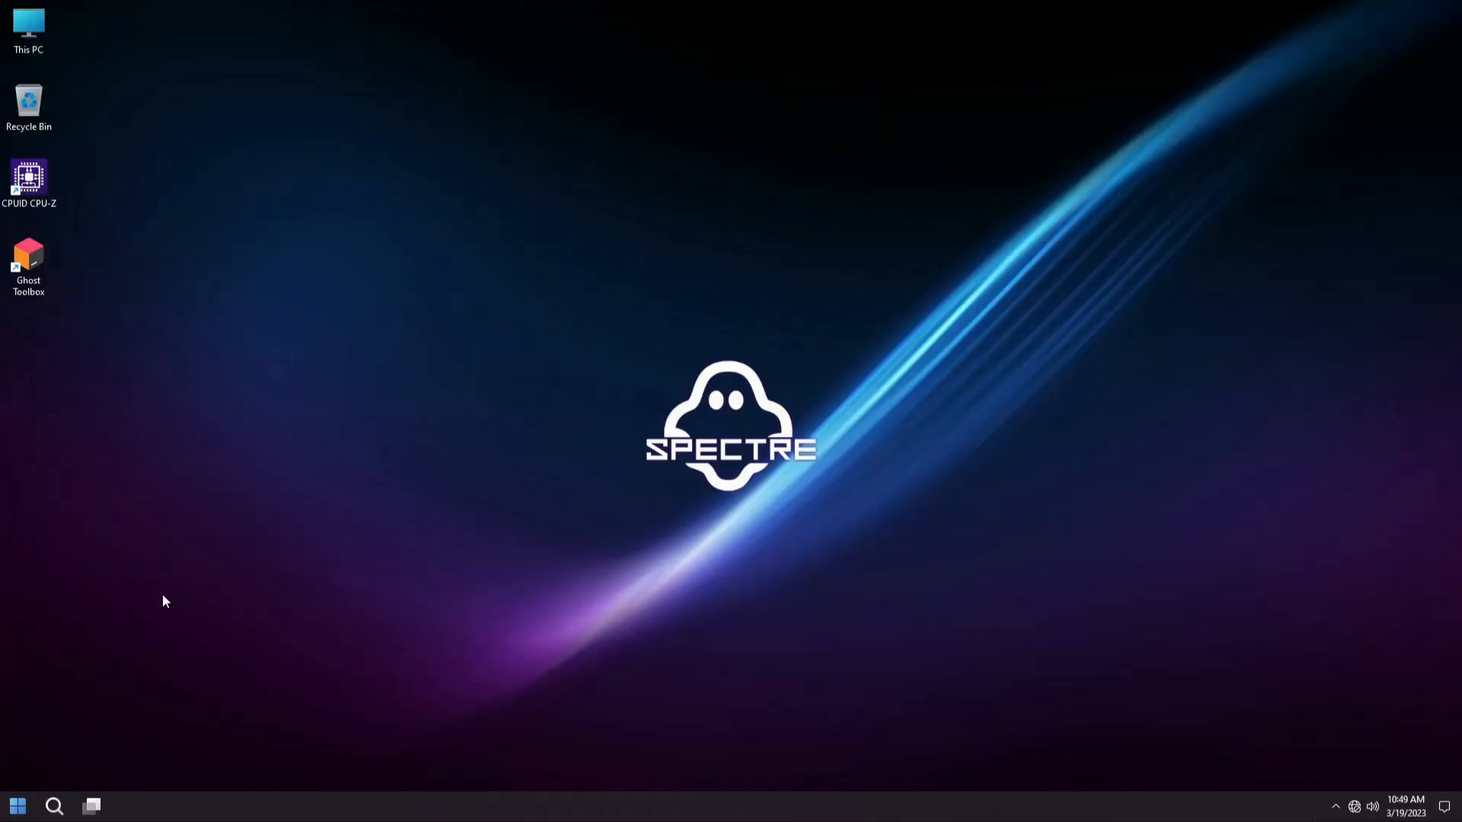
{"action": "left_click", "coordinate": [16, 805]}
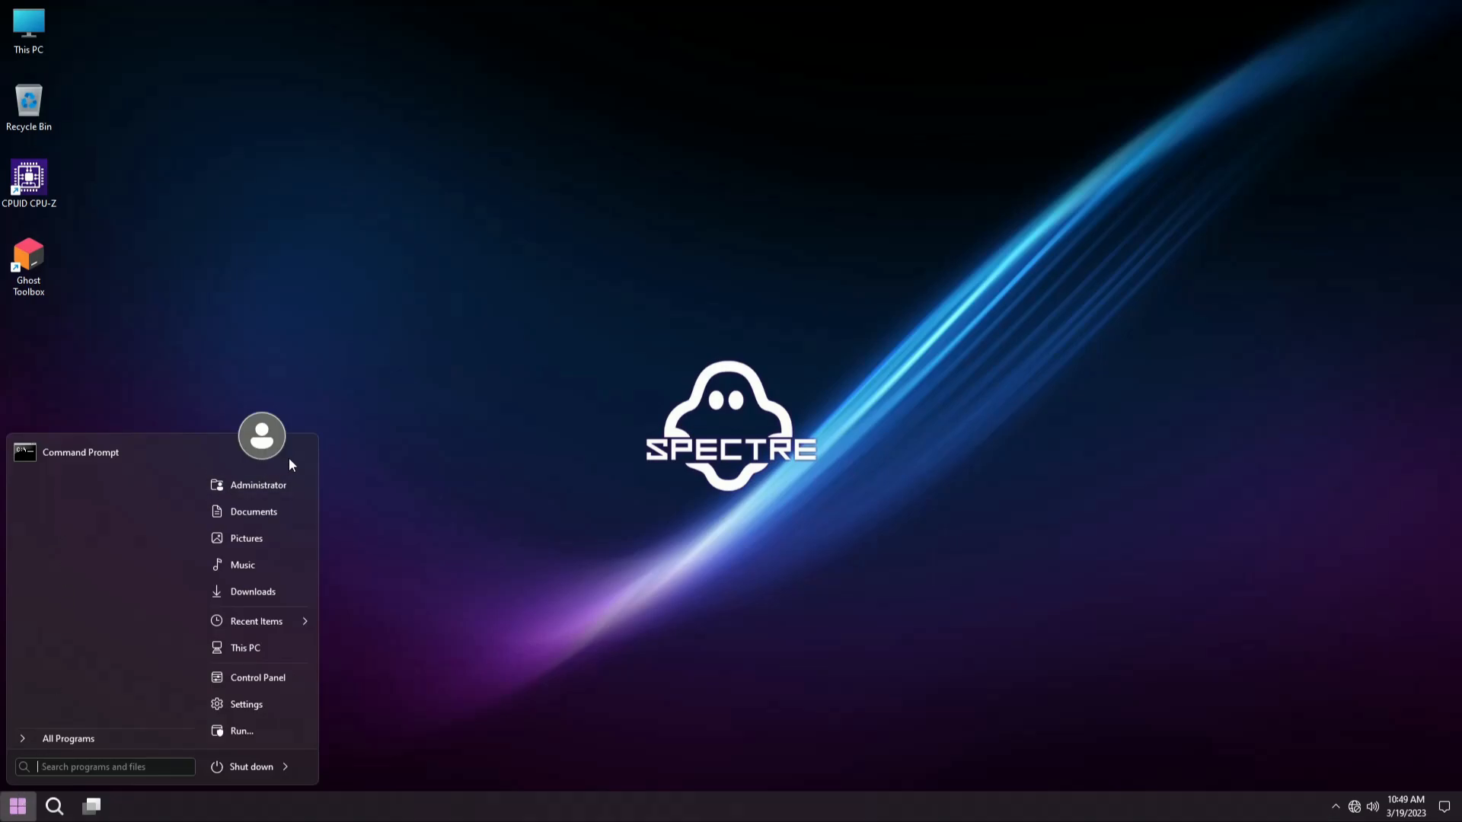
{"action": "mouse_move", "coordinate": [91, 512]}
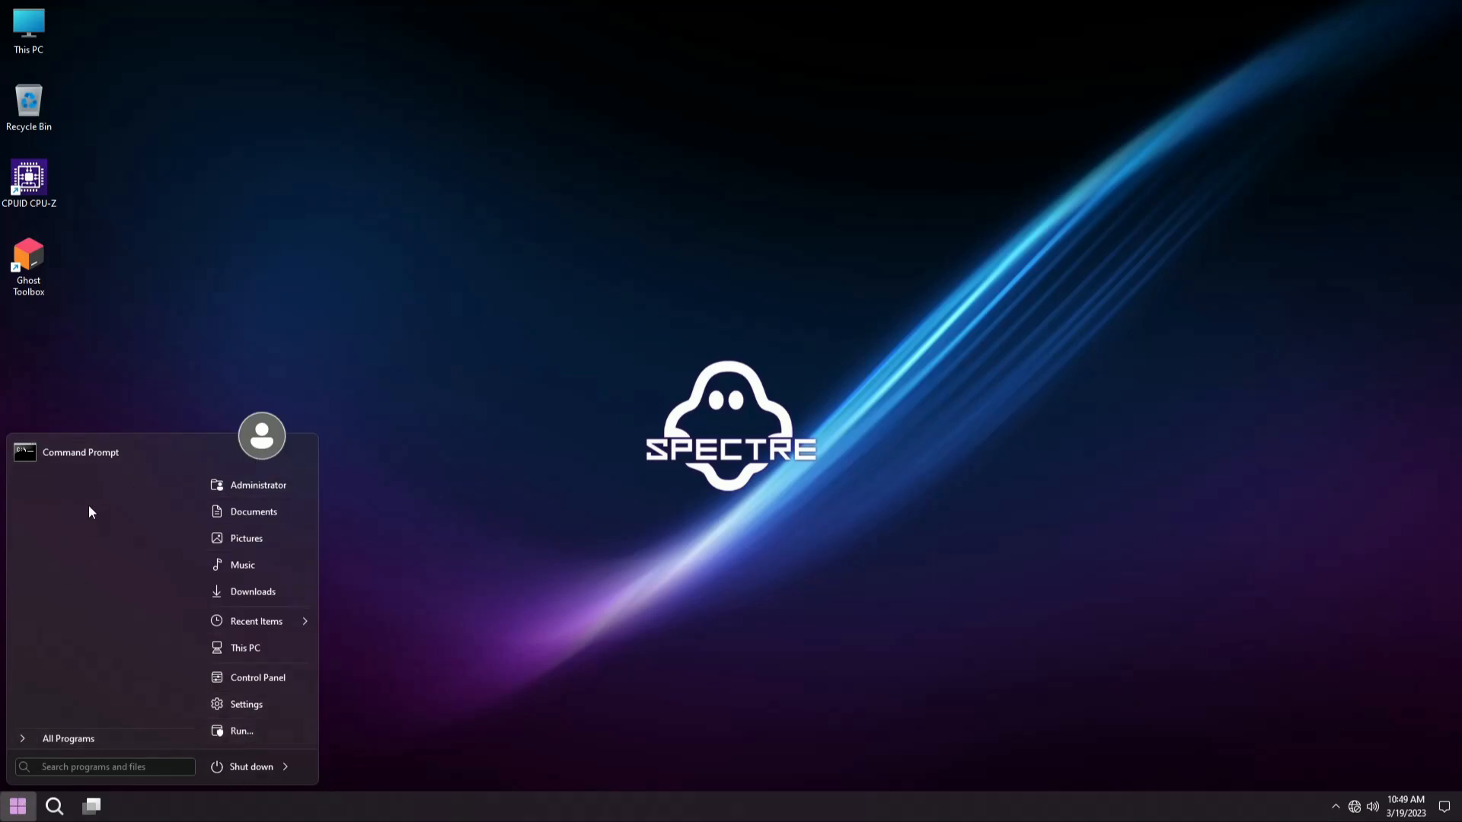
{"action": "left_click", "coordinate": [187, 246]}
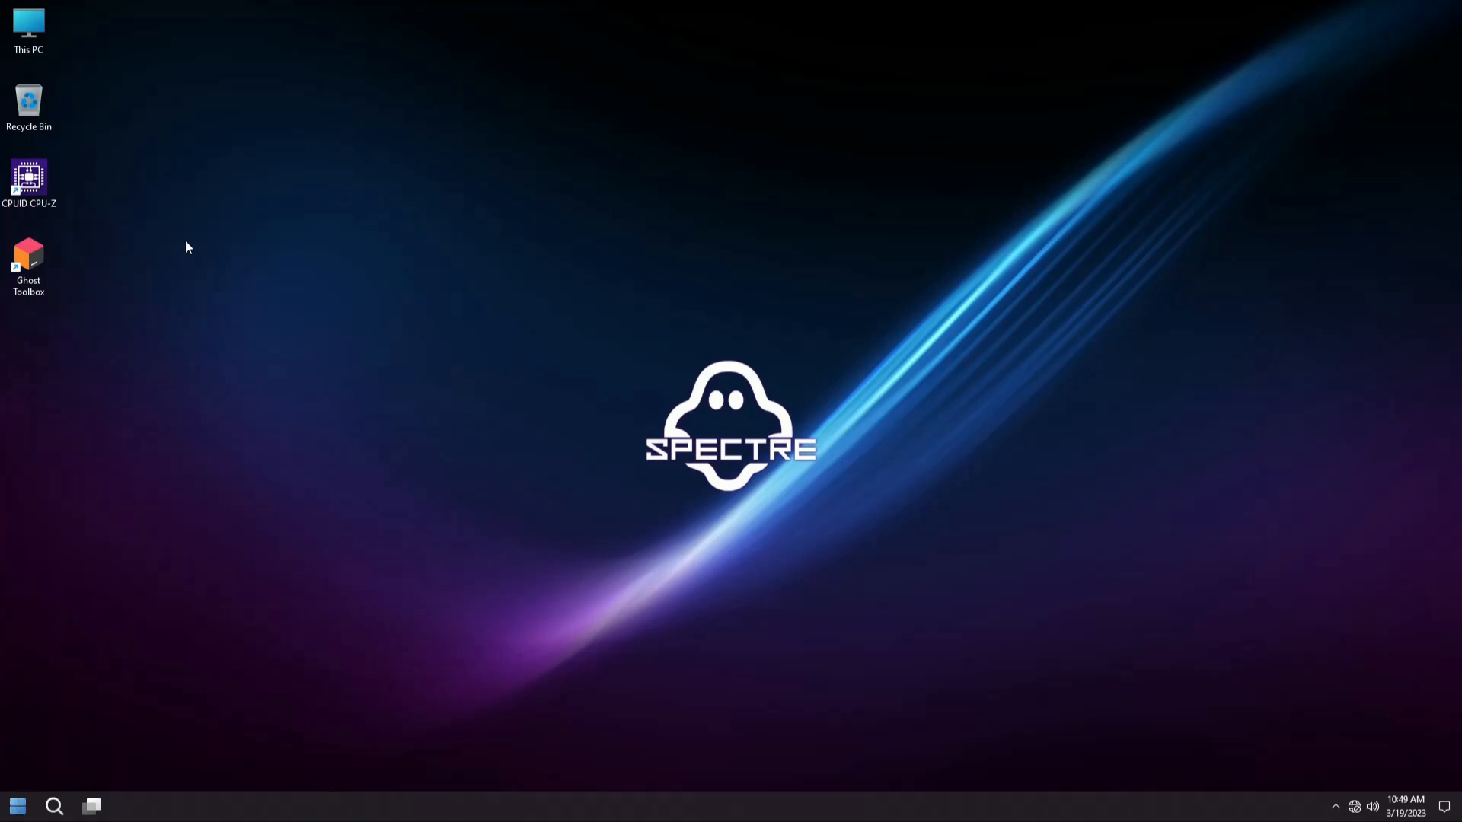
{"action": "left_click", "coordinate": [29, 182]}
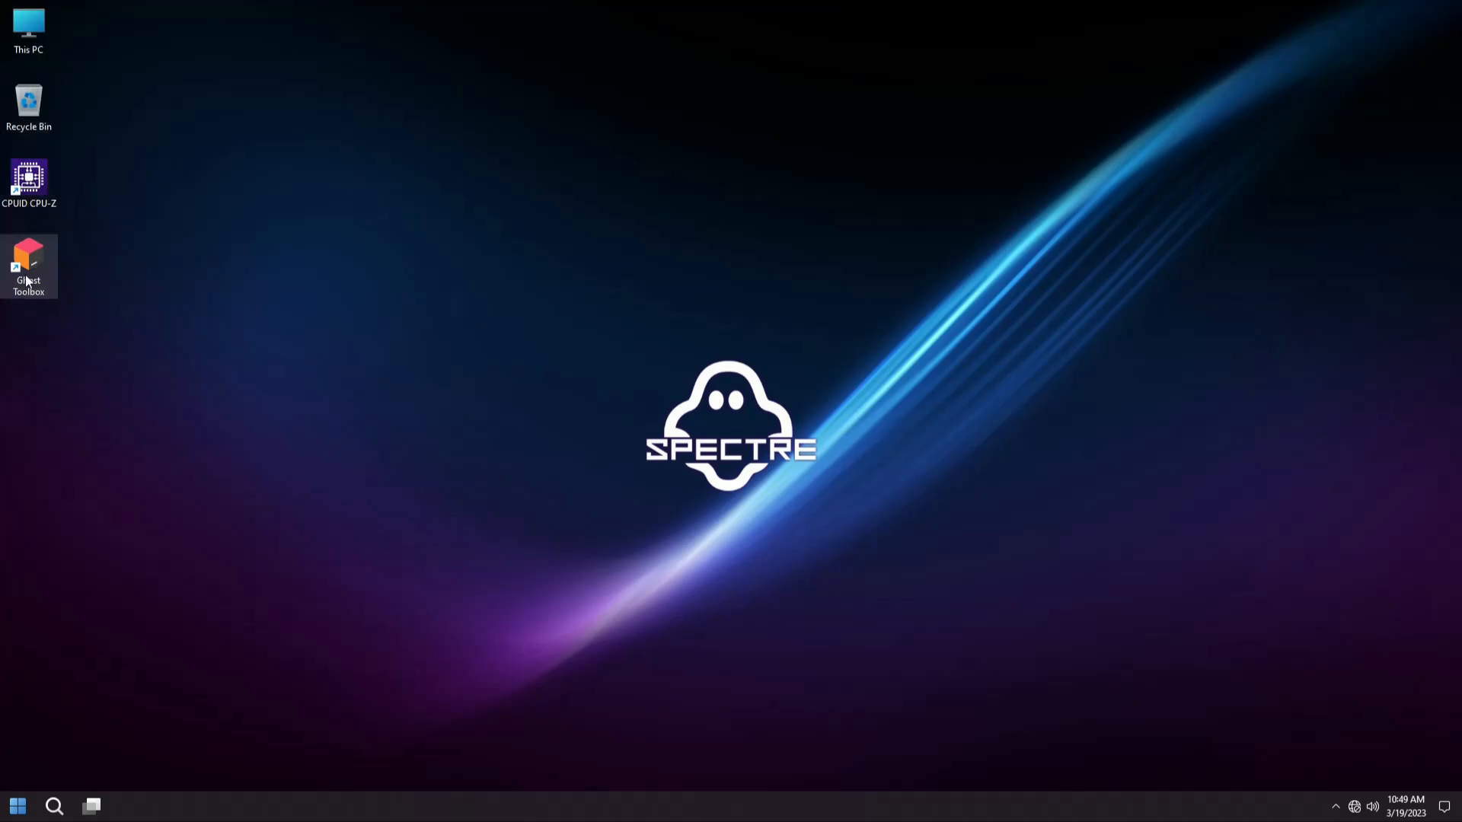
Launch Ghost Toolbox 1.9.0.68 from its desktop shortcut and load its numbered menu
{"action": "double_click", "coordinate": [28, 265]}
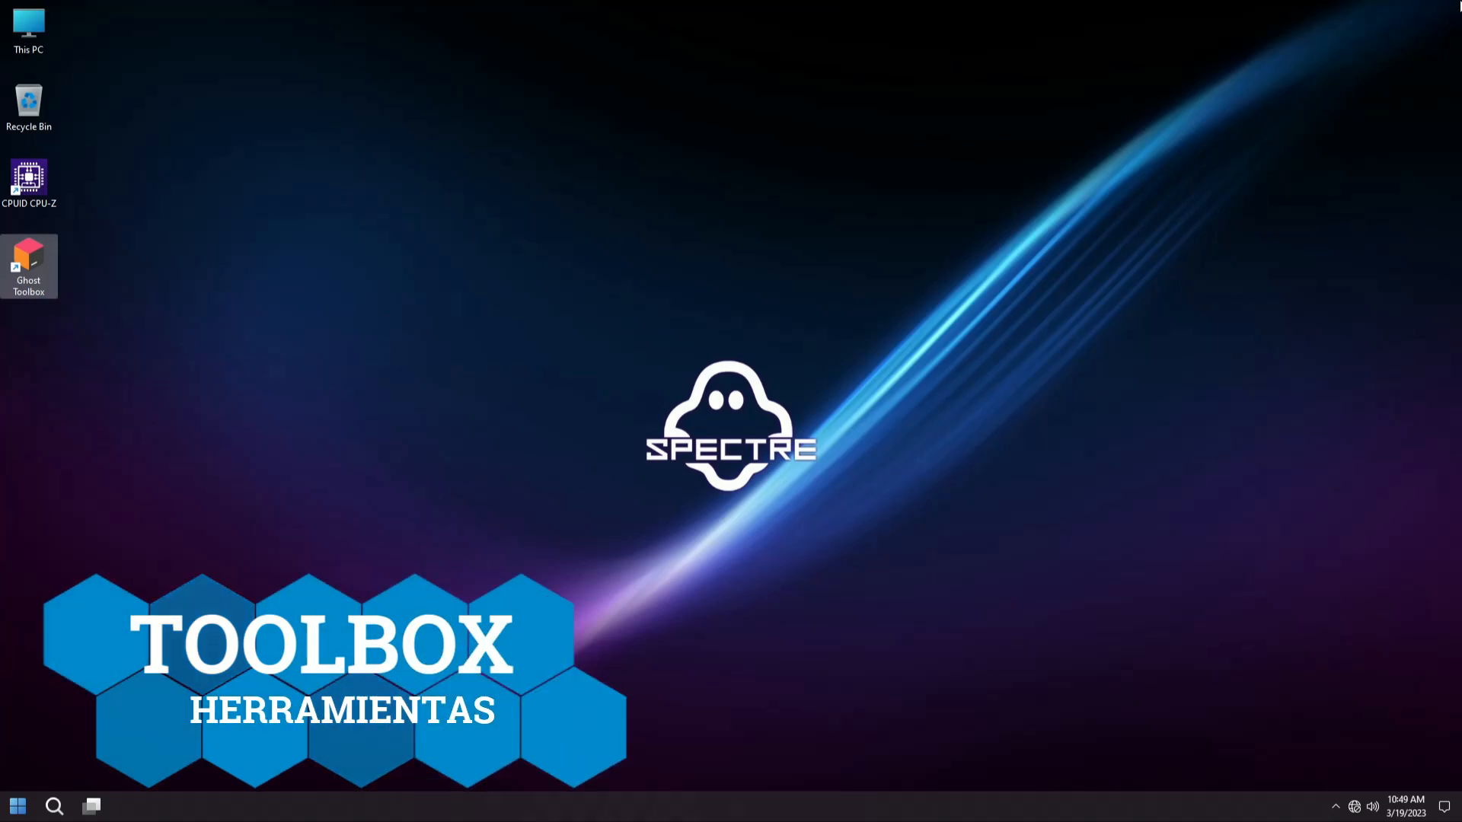
{"action": "double_click", "coordinate": [28, 266]}
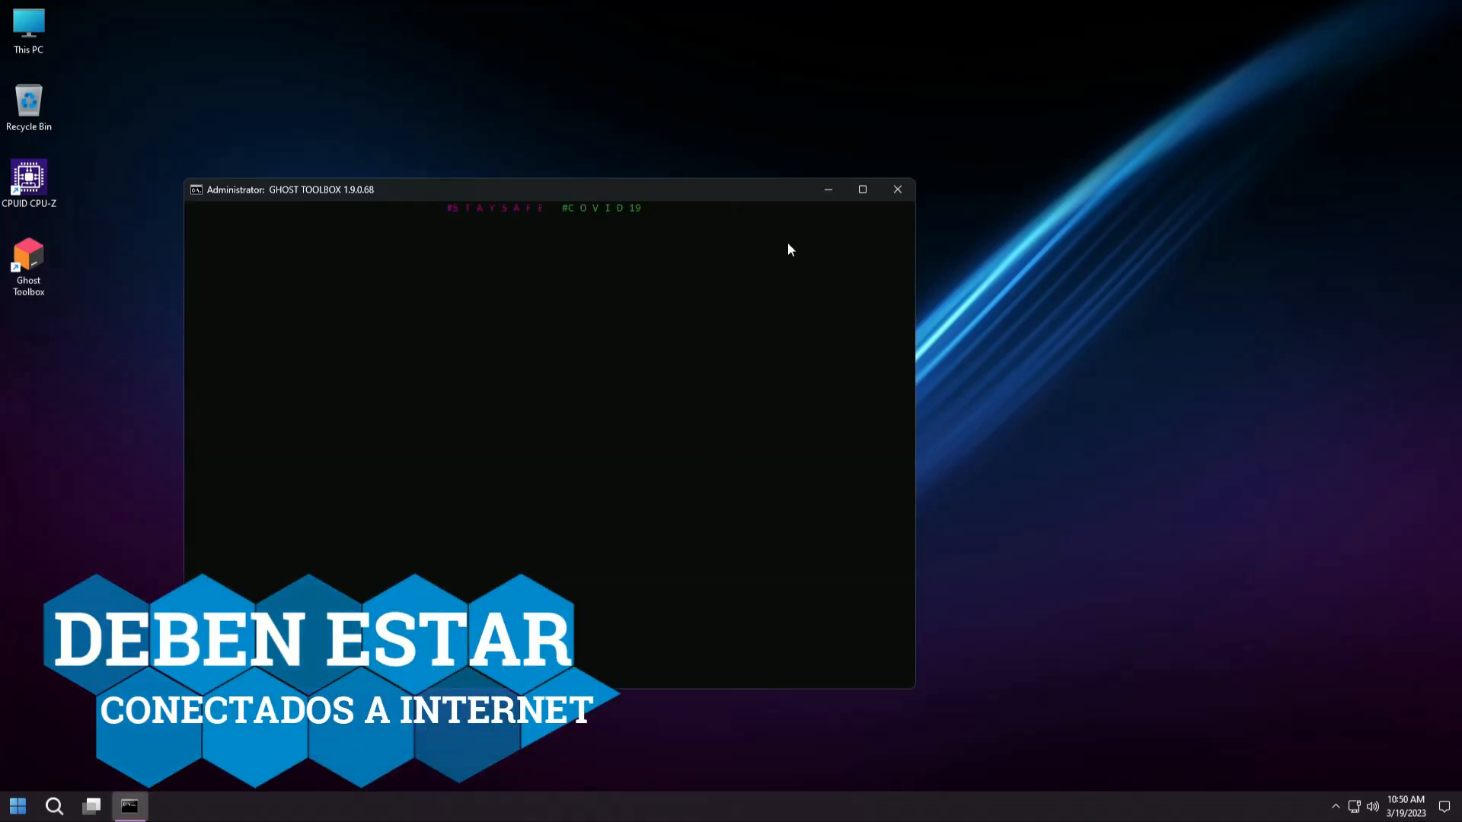
{"action": "left_click", "coordinate": [861, 189]}
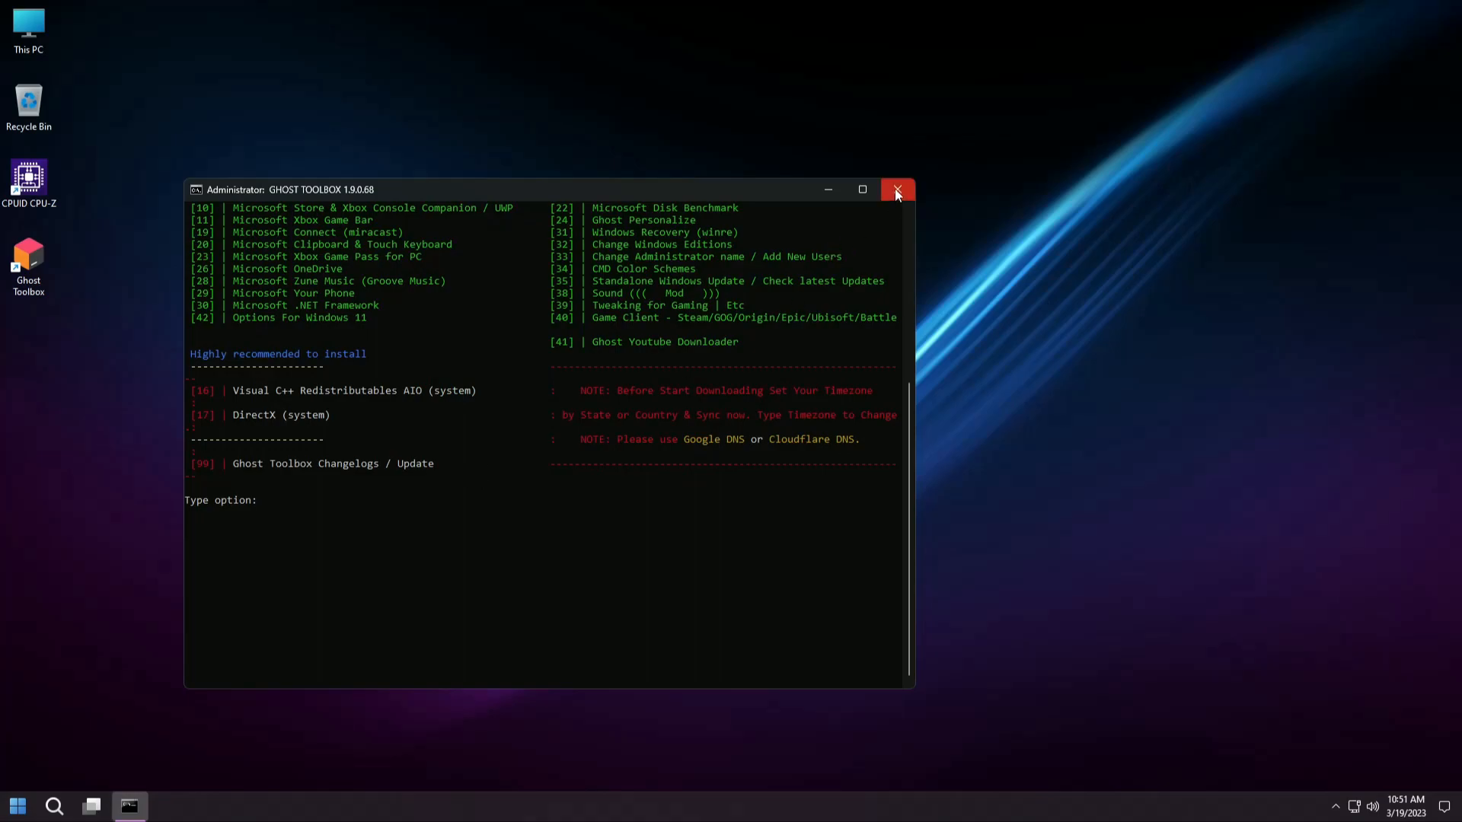
Close the toolbox and confirm with winver that Windows is 22H2 build 22621.1265
{"action": "left_click", "coordinate": [17, 805]}
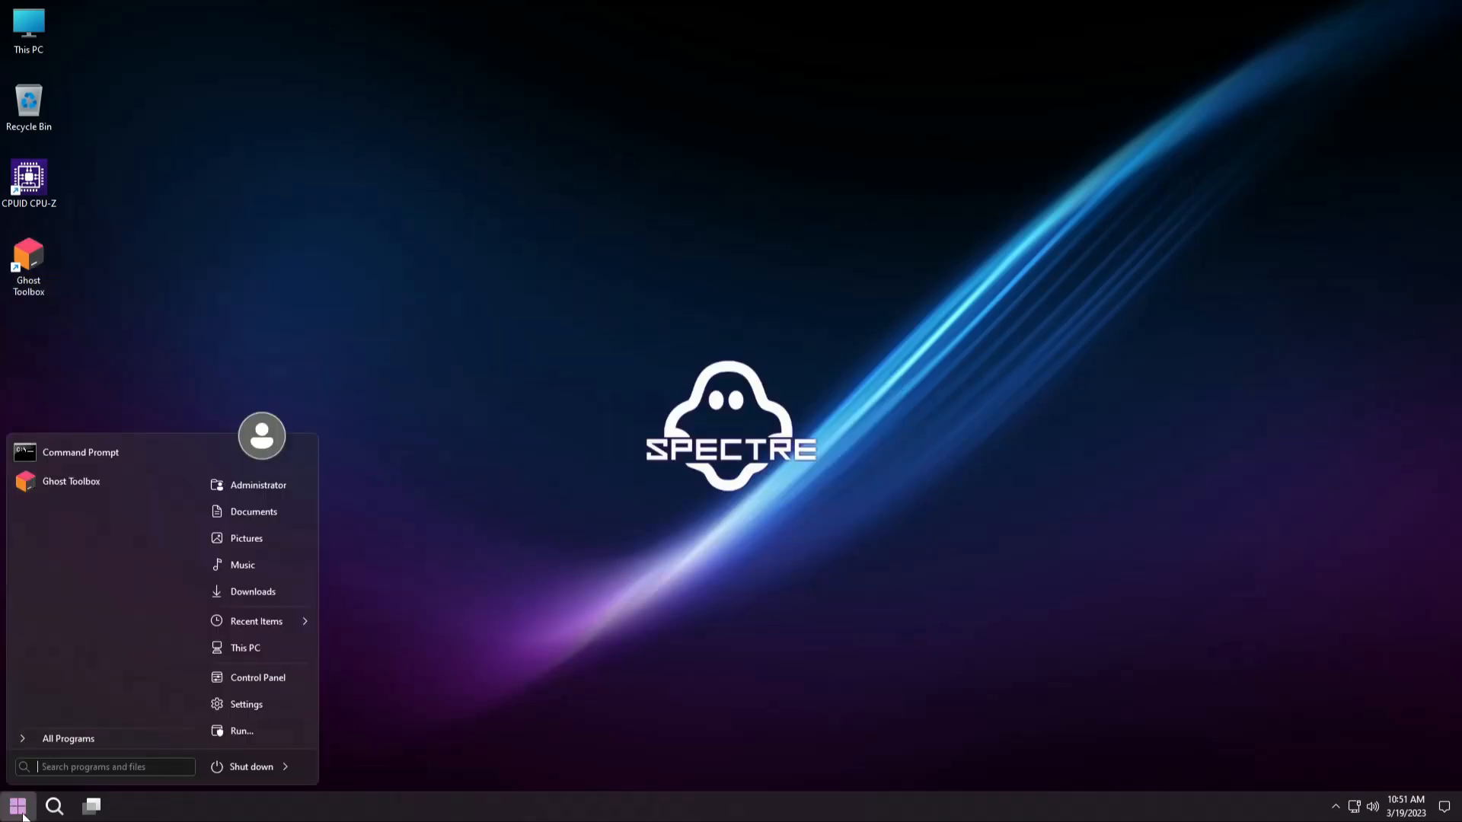
{"action": "type", "text": "winver"}
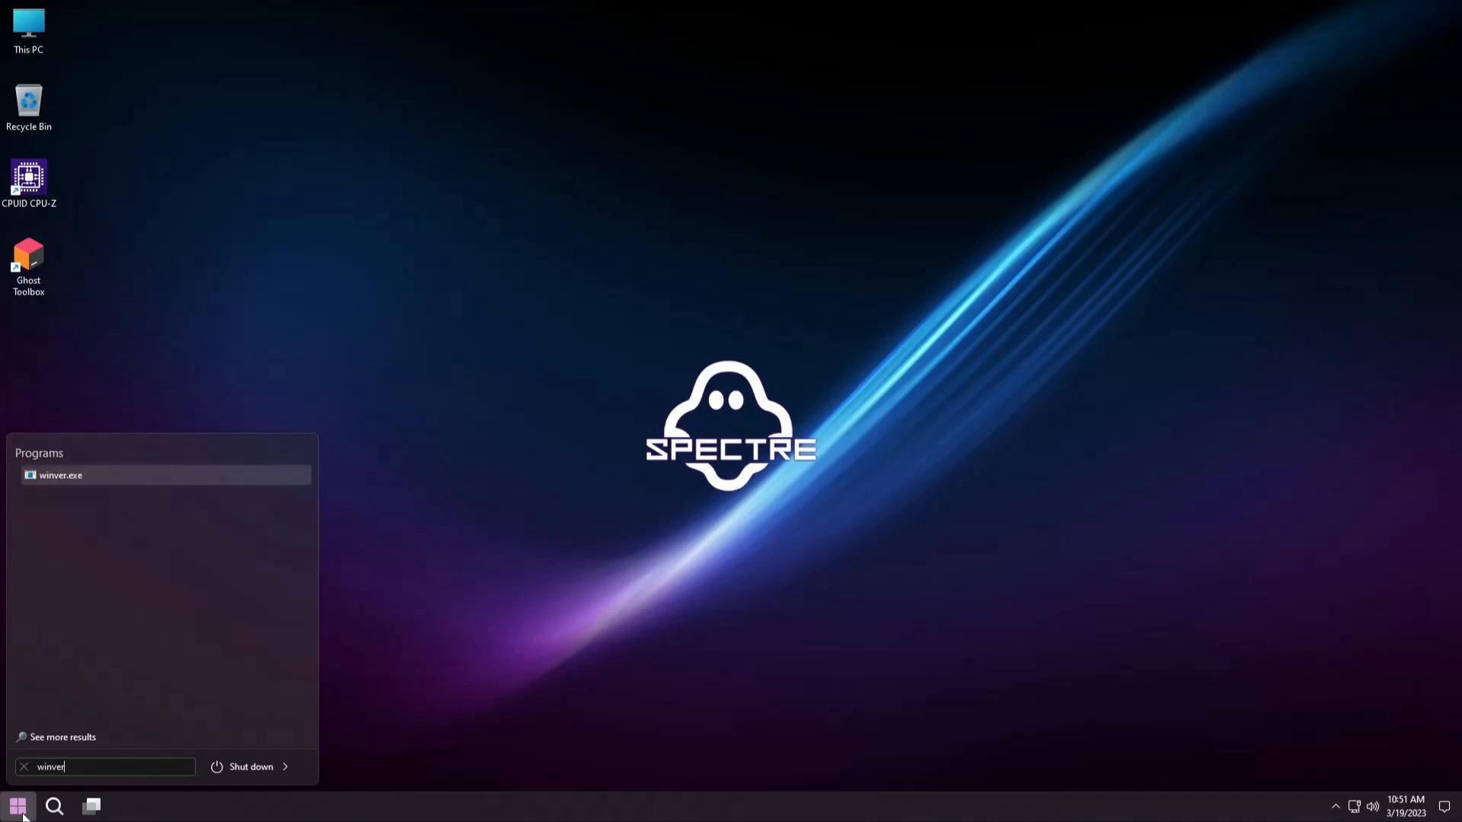
{"action": "left_click", "coordinate": [61, 475]}
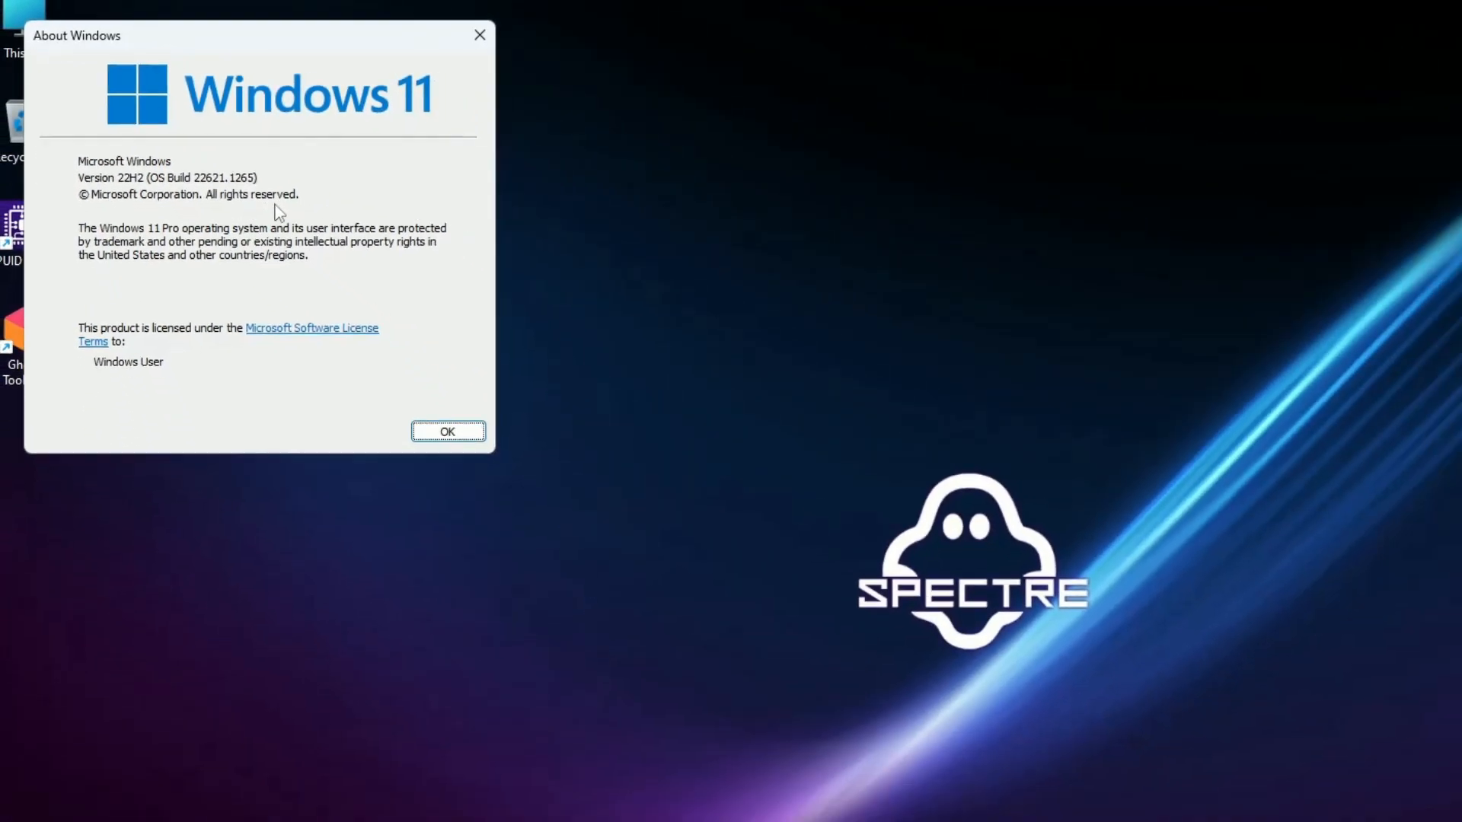
{"action": "left_click", "coordinate": [447, 432]}
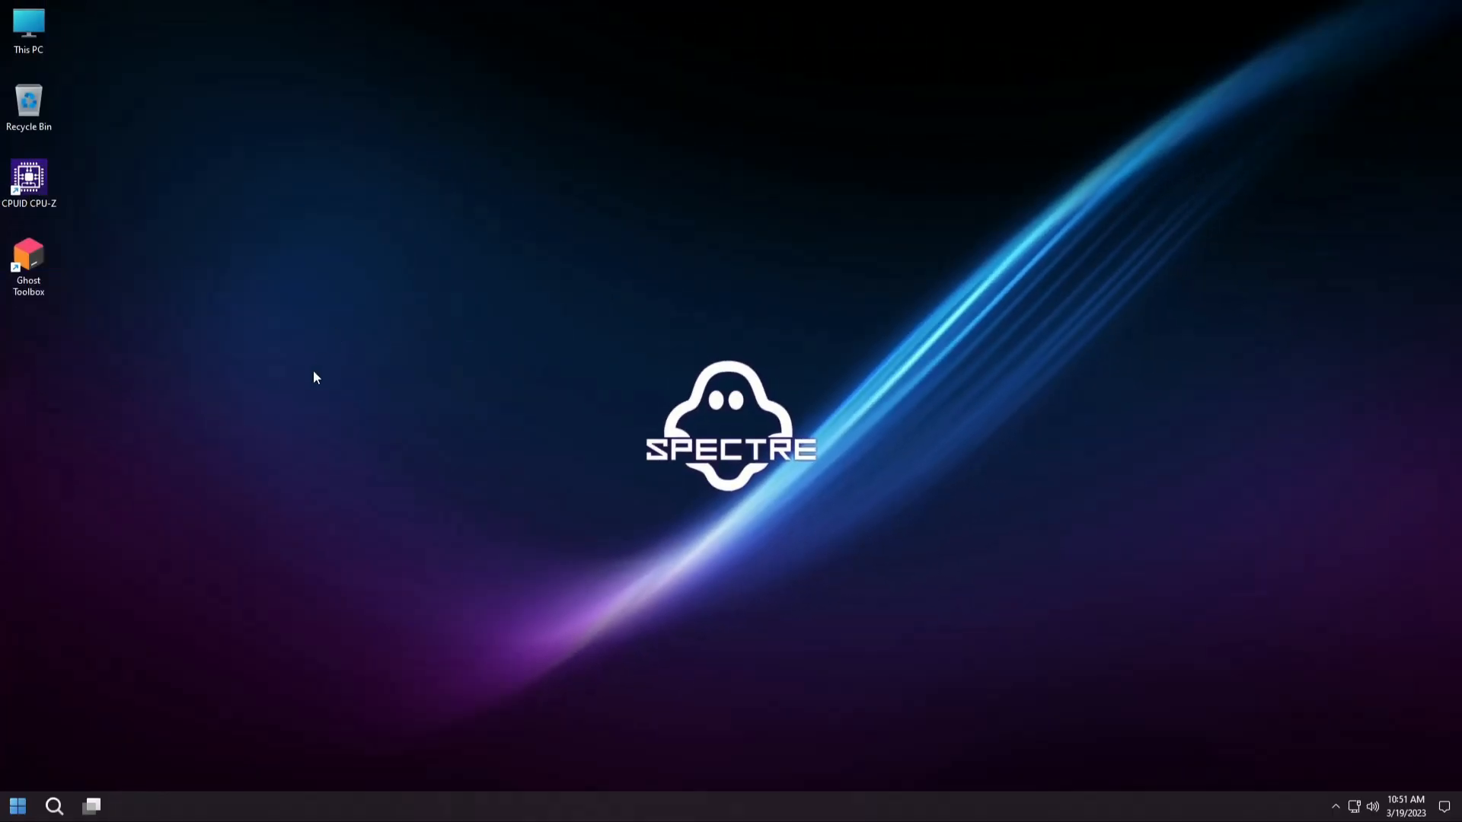
Check Task Manager memory usage at 1.2 of 4.0 GB, then close it
{"action": "left_click", "coordinate": [28, 266]}
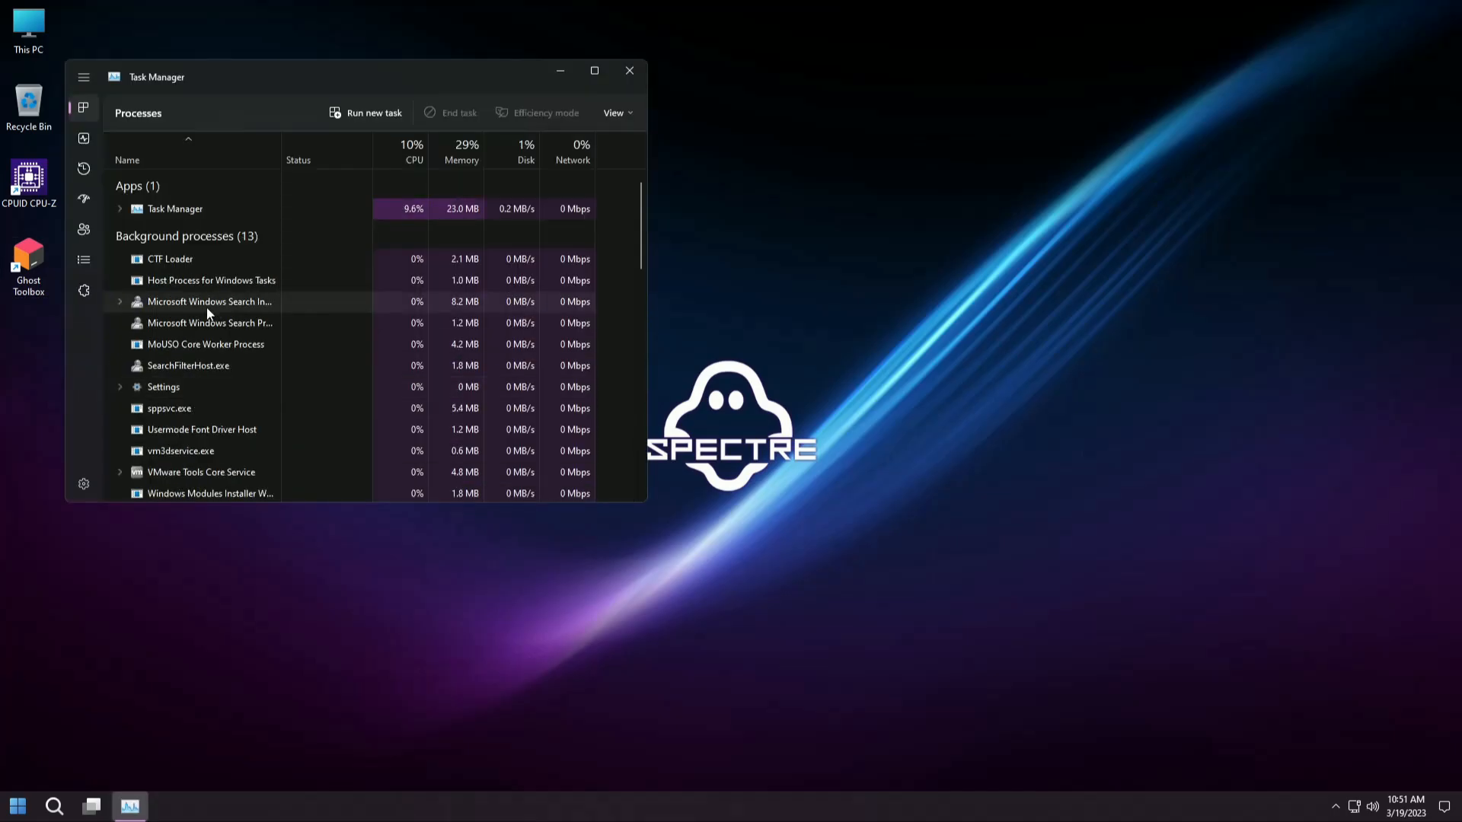
{"action": "left_click", "coordinate": [594, 70]}
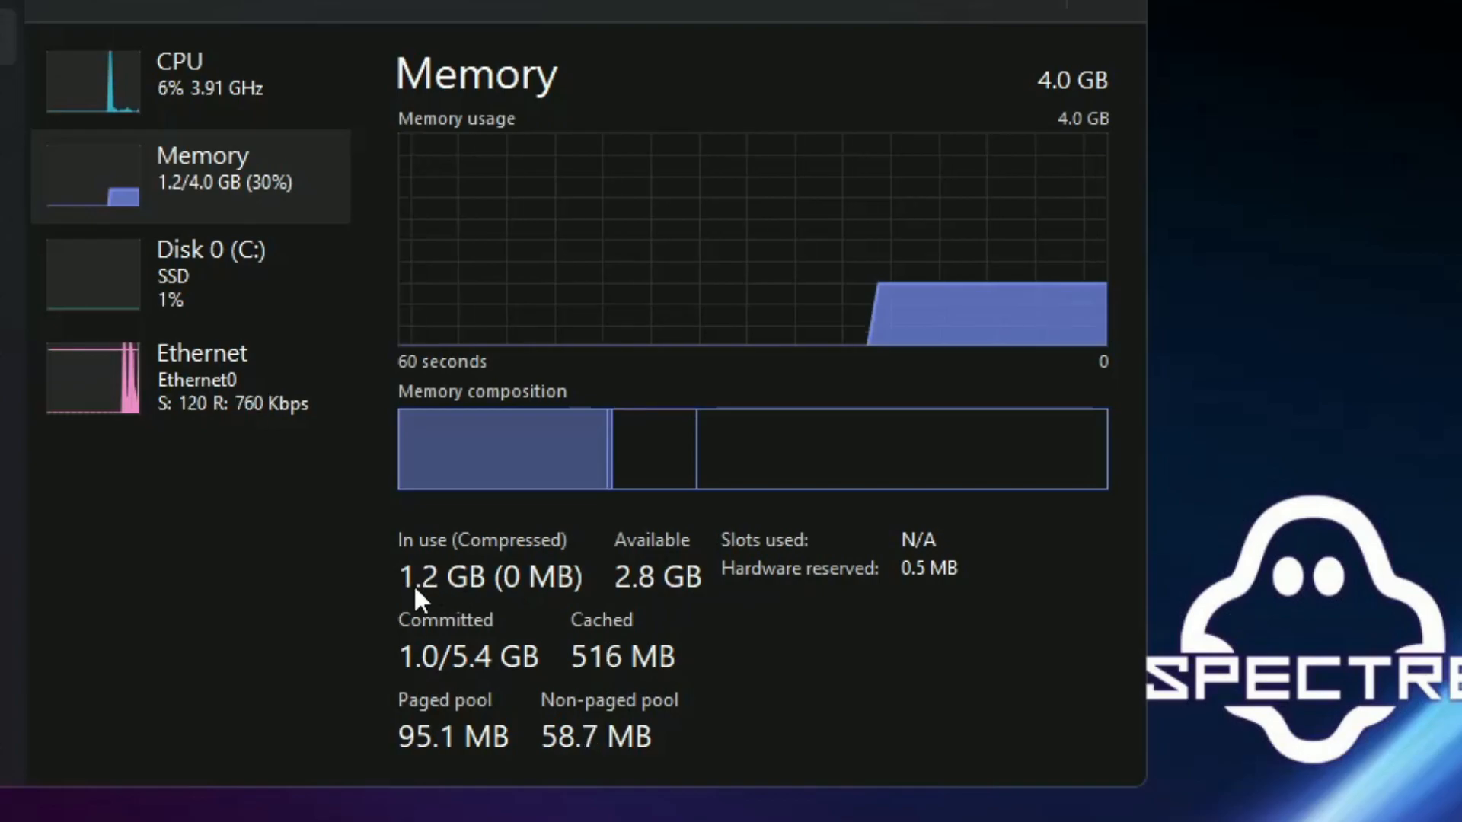
{"action": "mouse_move", "coordinate": [1062, 103]}
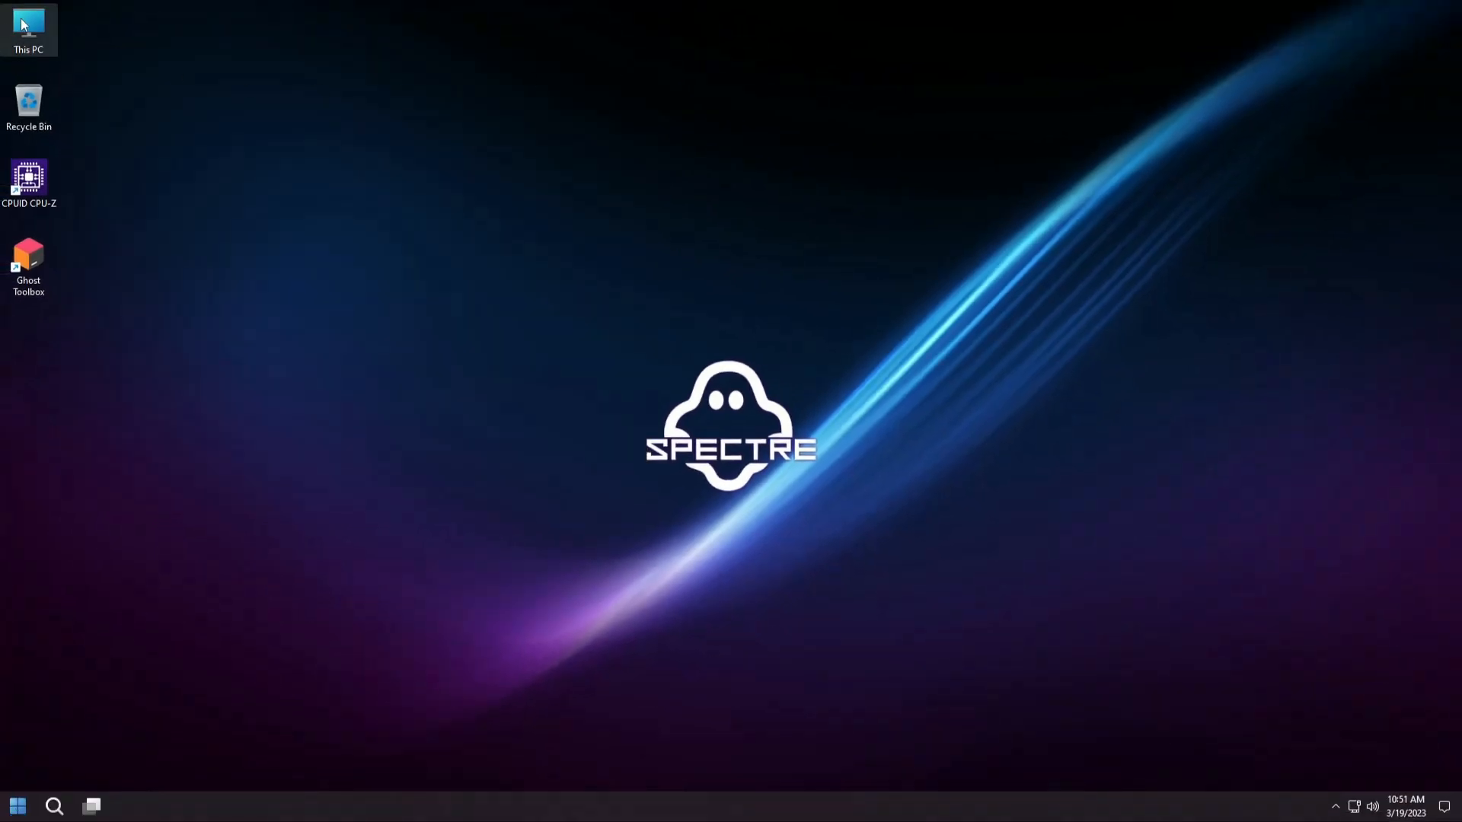
View Local Disk (C:) properties showing 6.36 GB used of 59.3 GB
{"action": "double_click", "coordinate": [28, 28]}
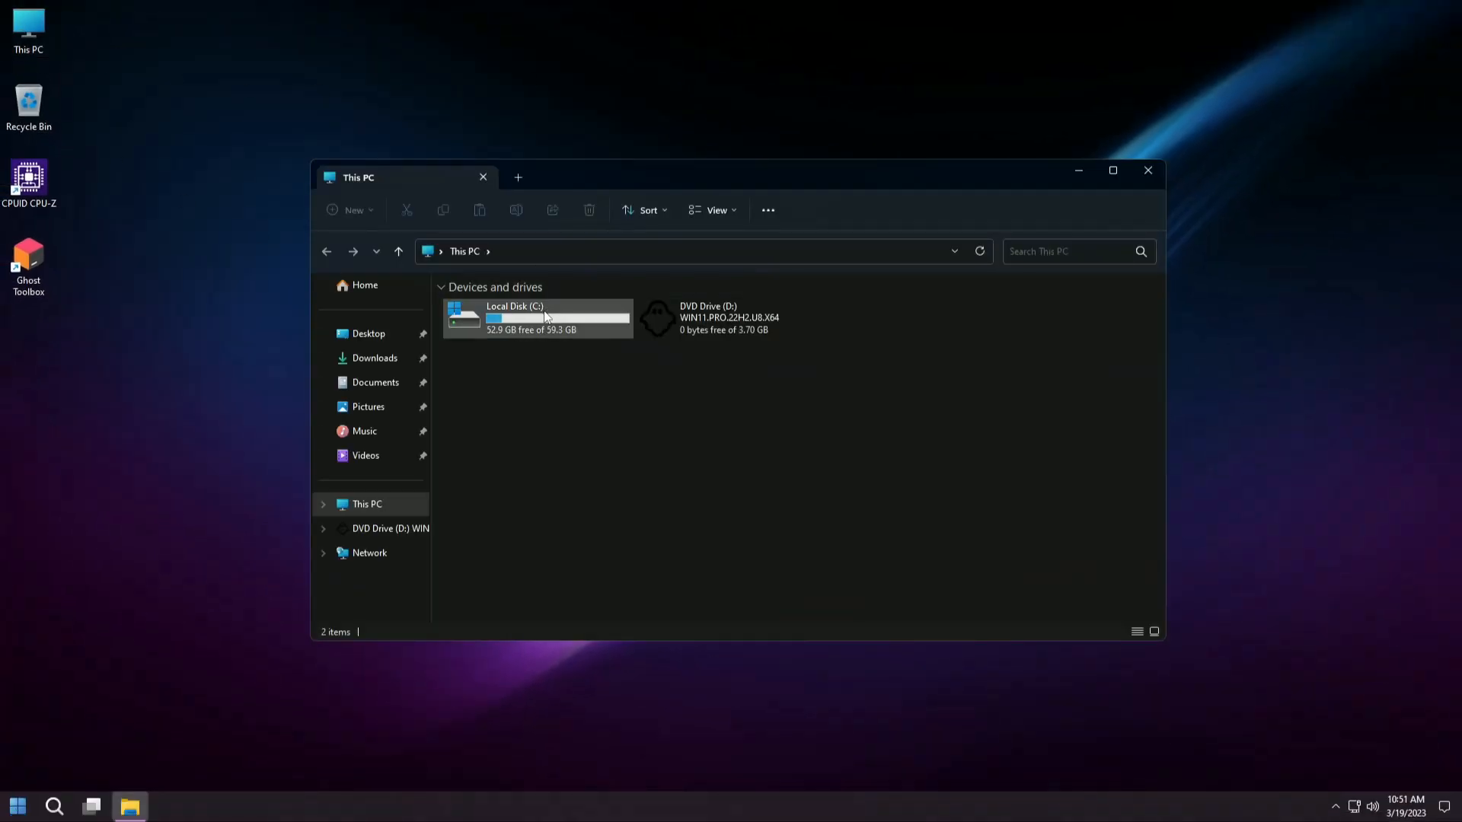
{"action": "right_click", "coordinate": [546, 317]}
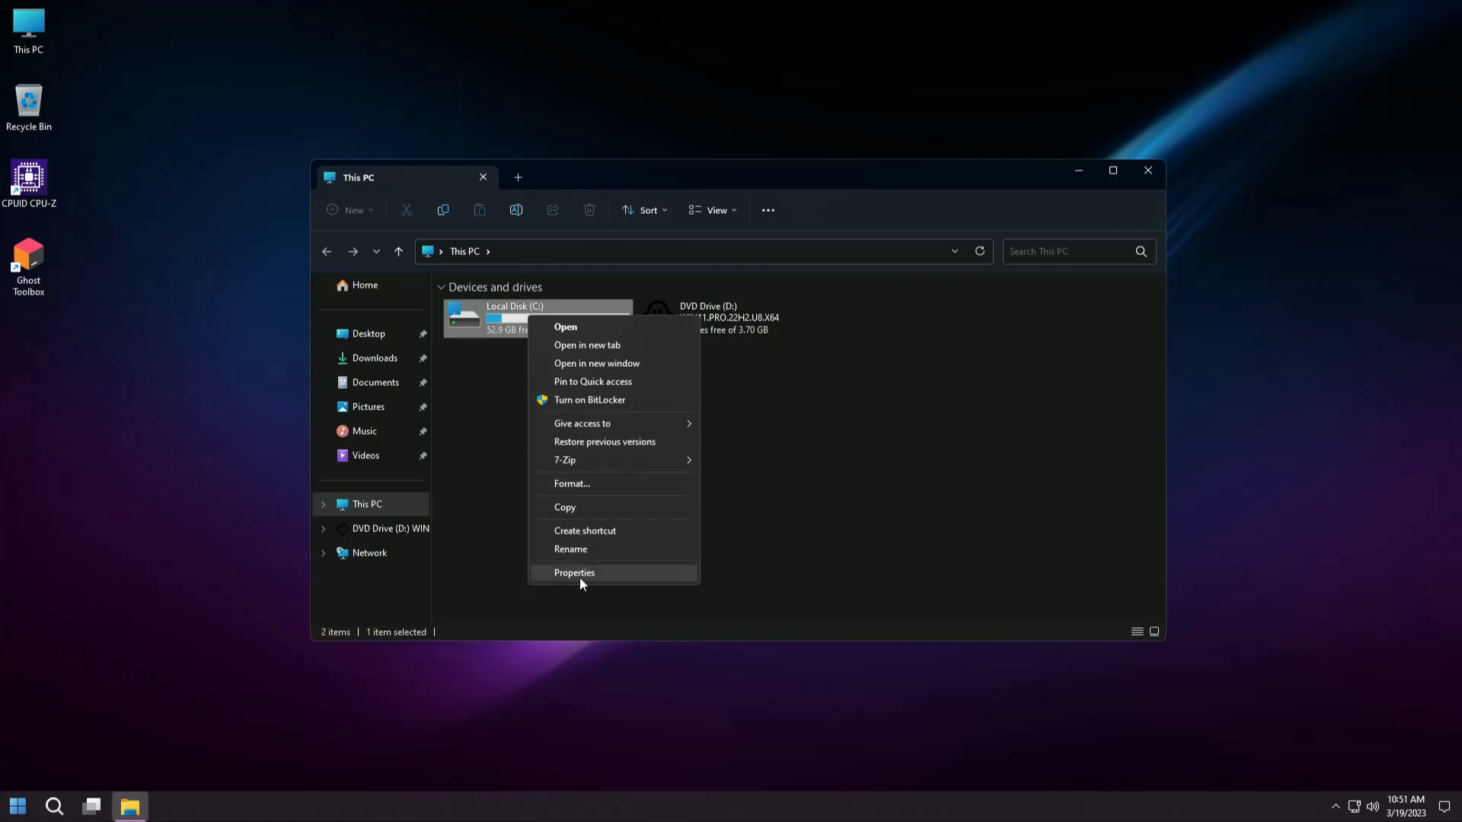
{"action": "left_click", "coordinate": [574, 573]}
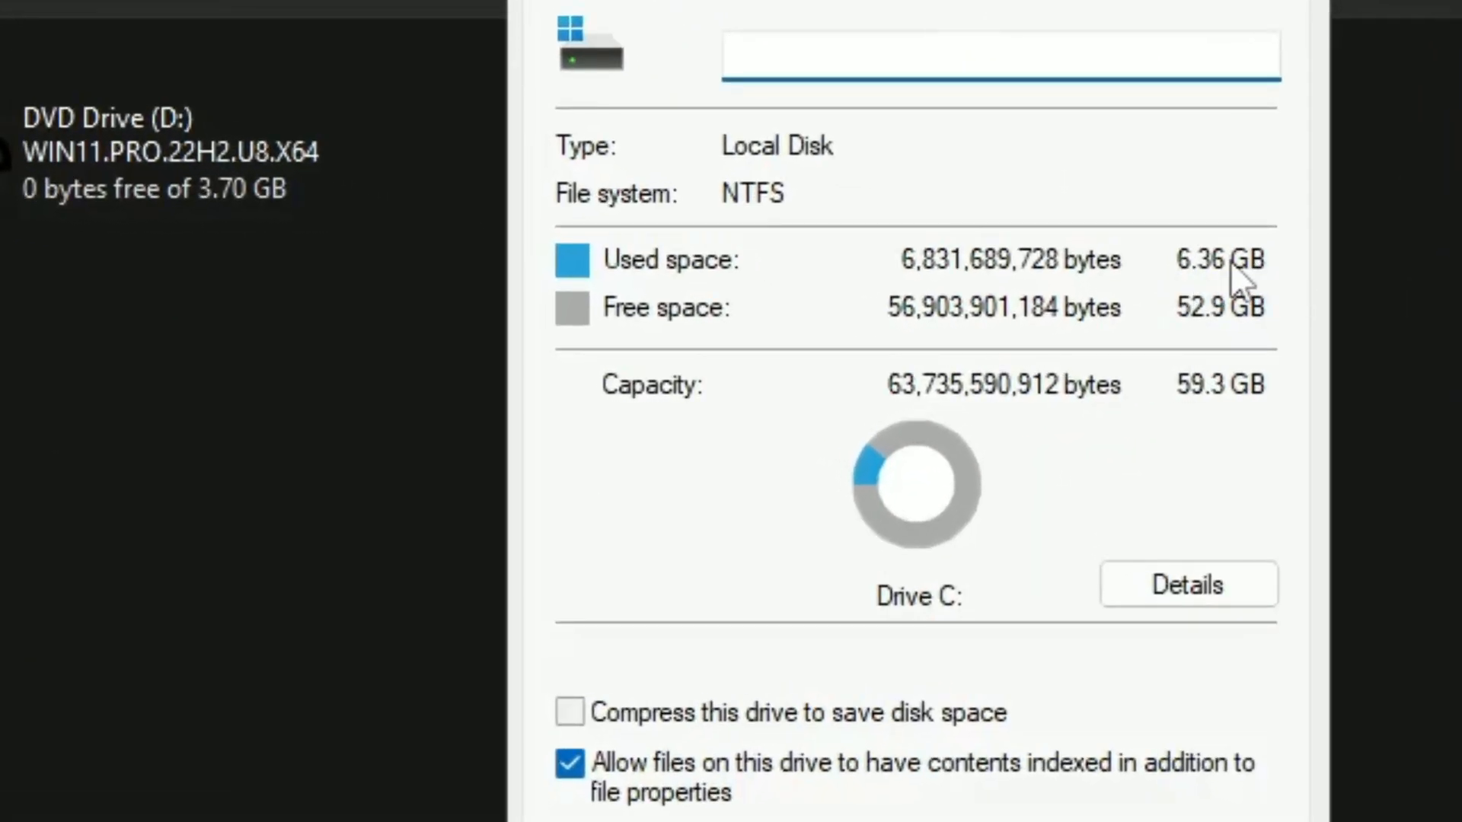
{"action": "left_click", "coordinate": [997, 54]}
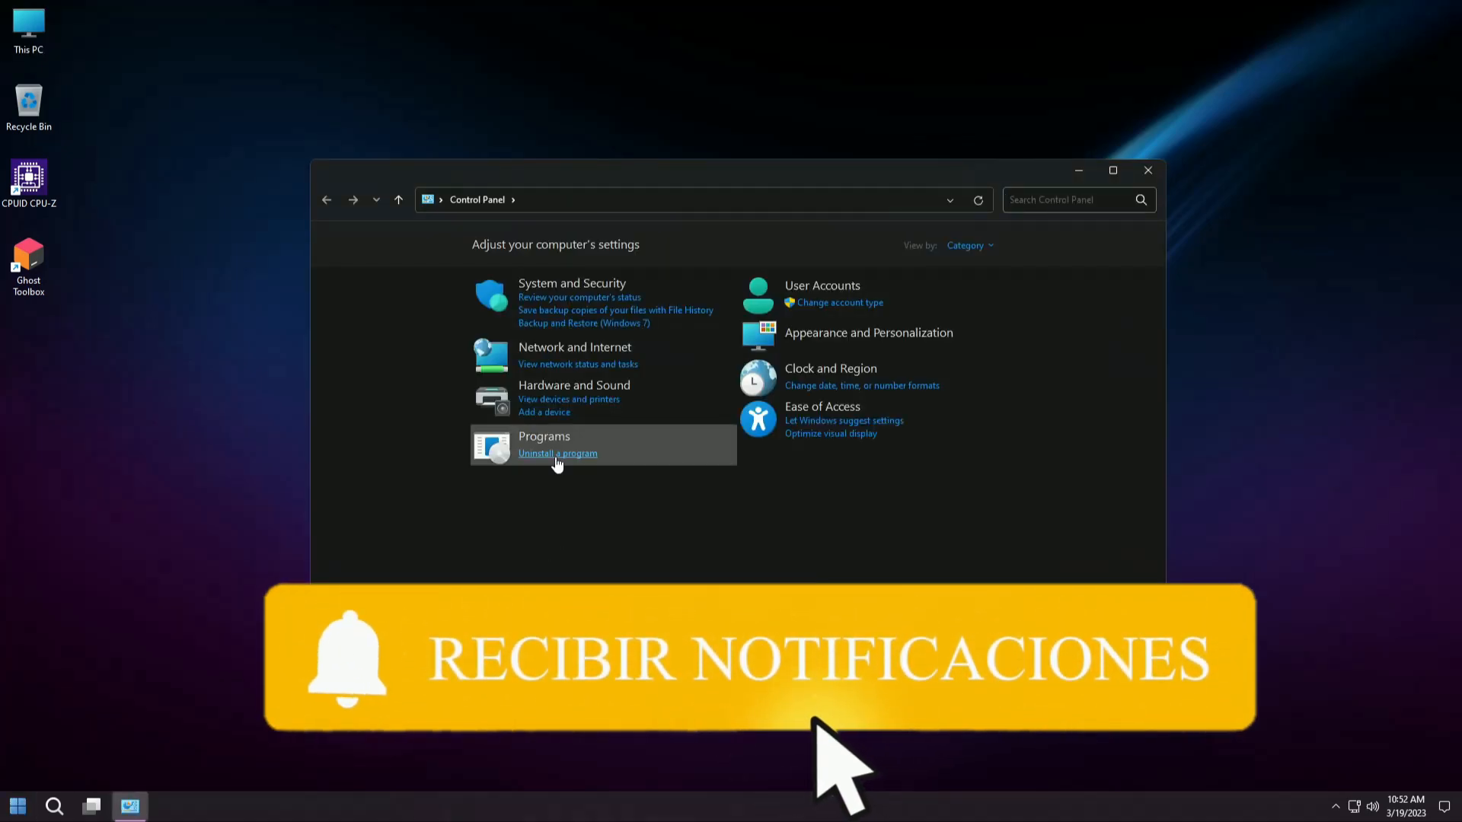
Browse the seven installed programs, selecting 7-Zip, then list the three installed updates
{"action": "left_click", "coordinate": [557, 453]}
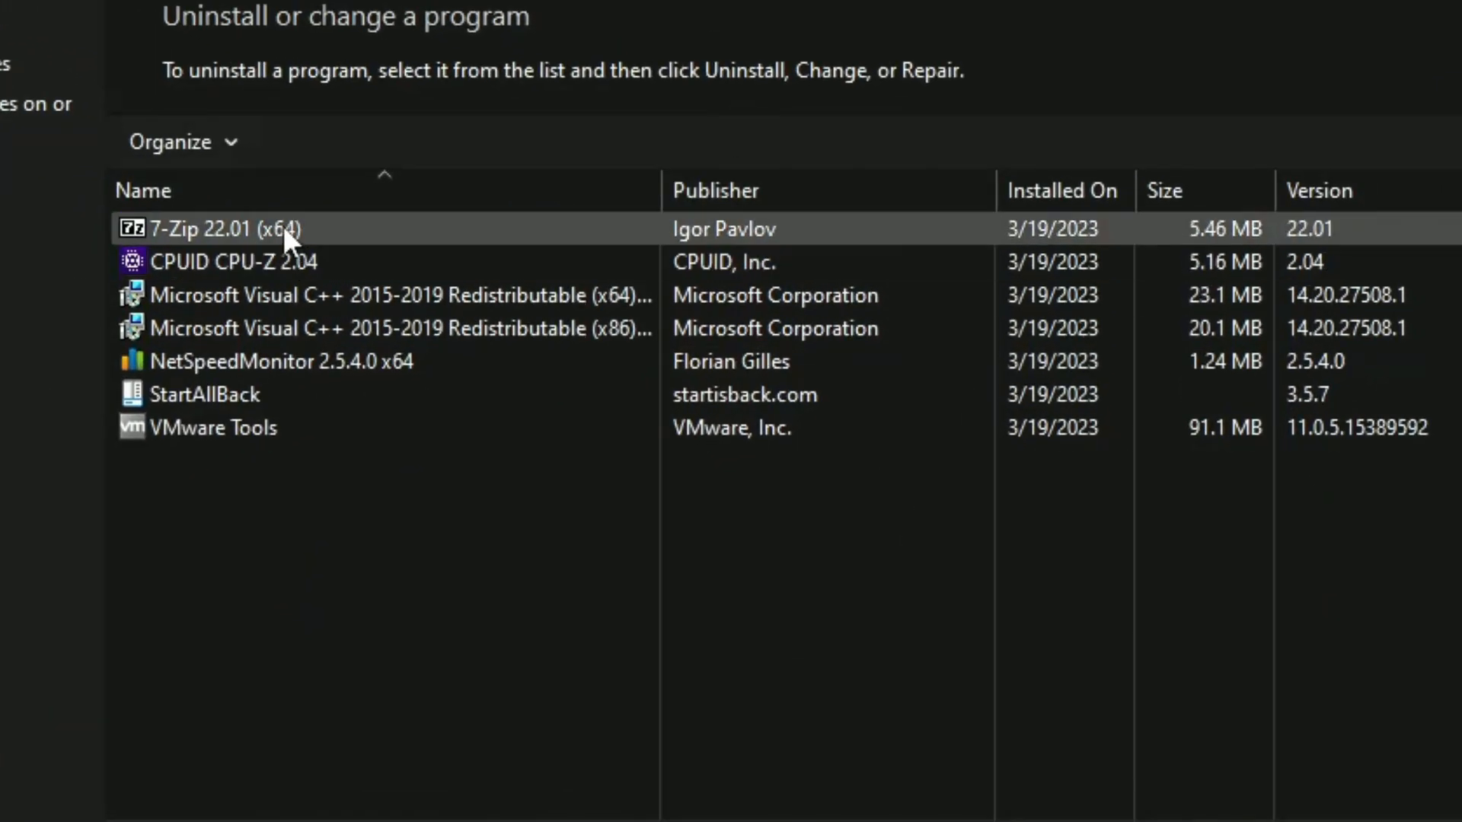
{"action": "left_click", "coordinate": [232, 262]}
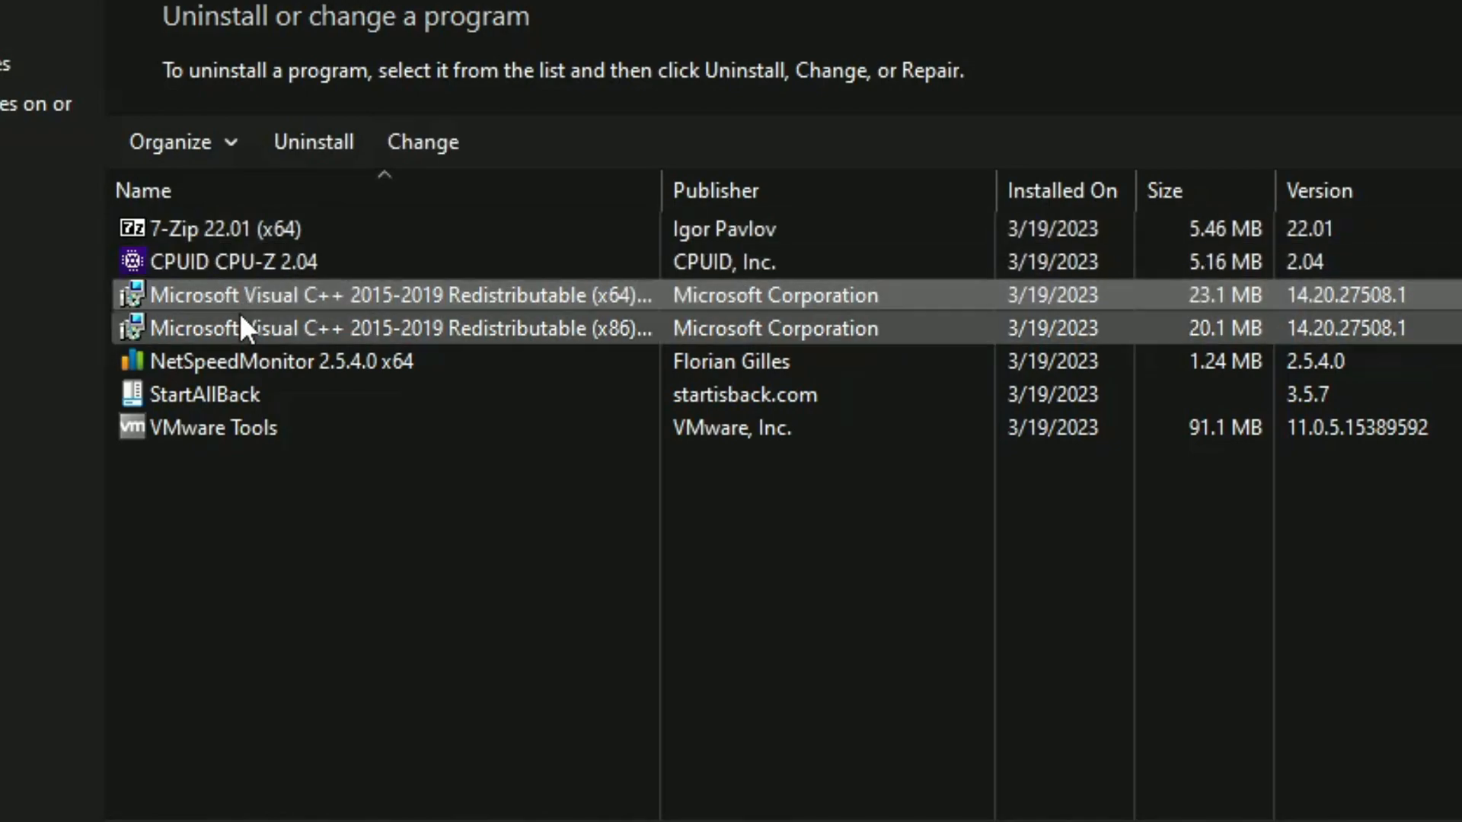
{"action": "left_click", "coordinate": [279, 361]}
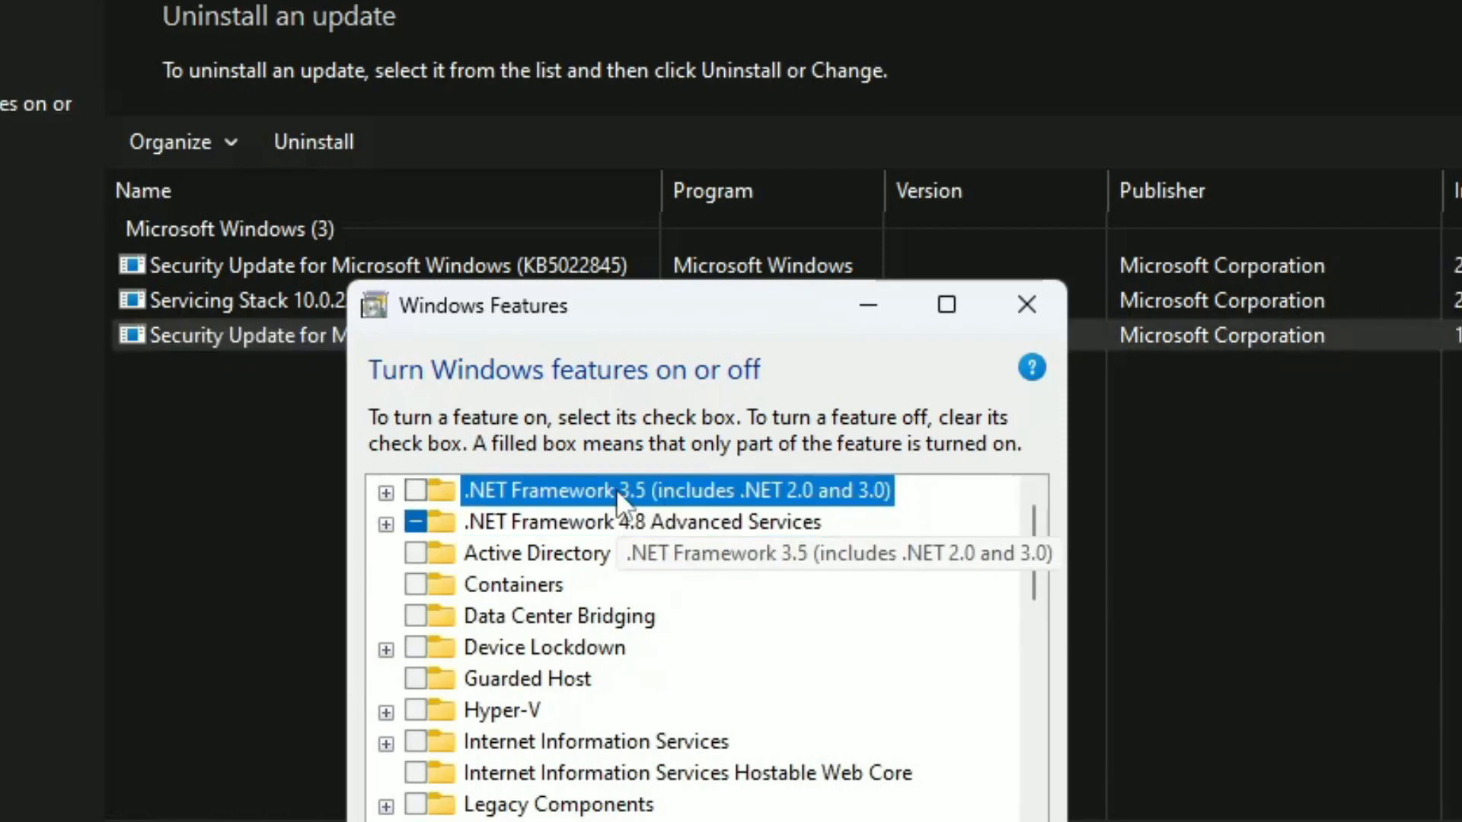
{"action": "scroll", "scroll_direction": "down", "scroll_amount": 3}
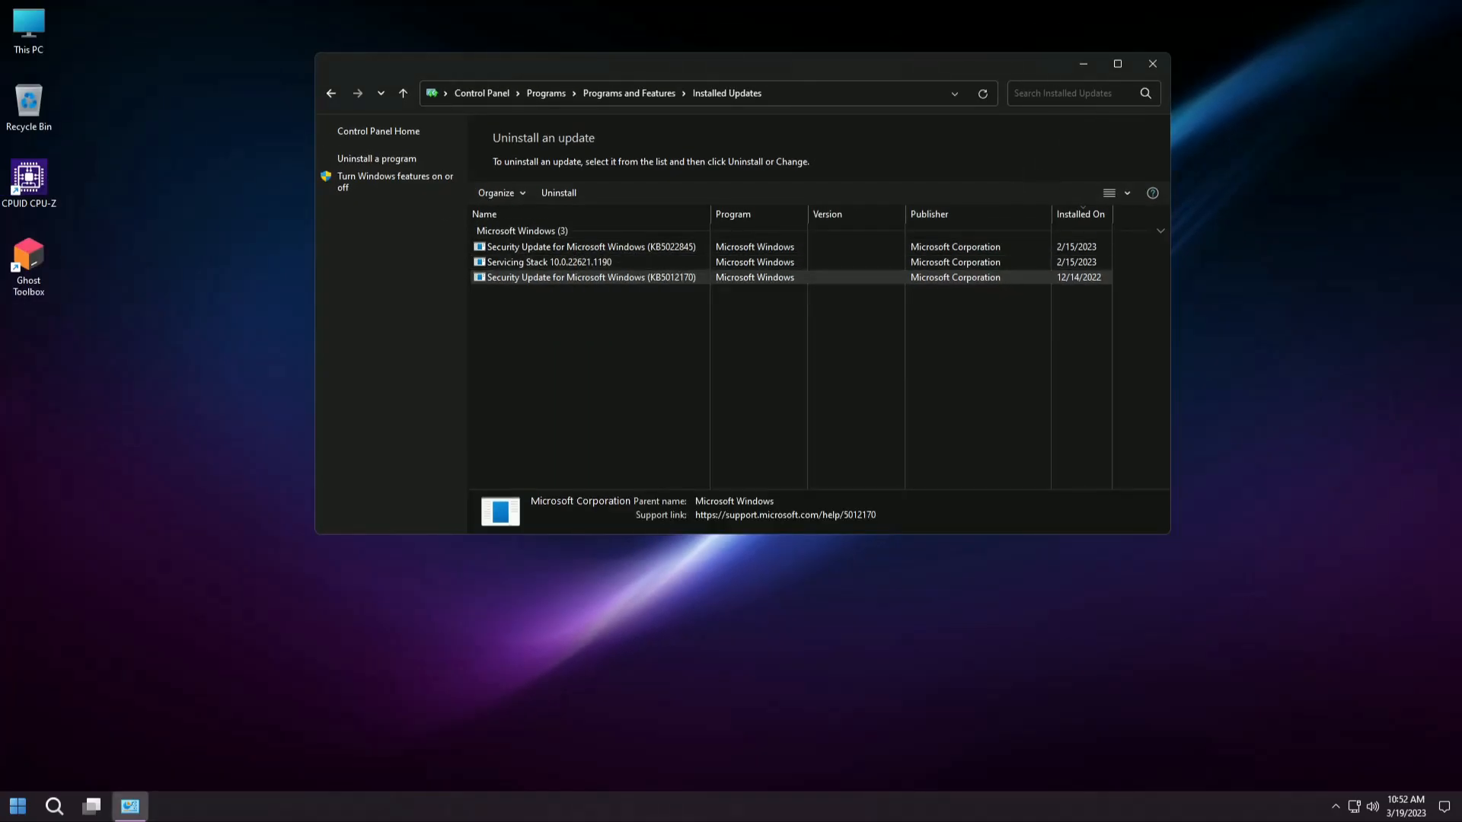
Close Control Panel and run Ghost Mode's Cleanup Temporary Files, deleting 23 files
{"action": "left_click", "coordinate": [1152, 64]}
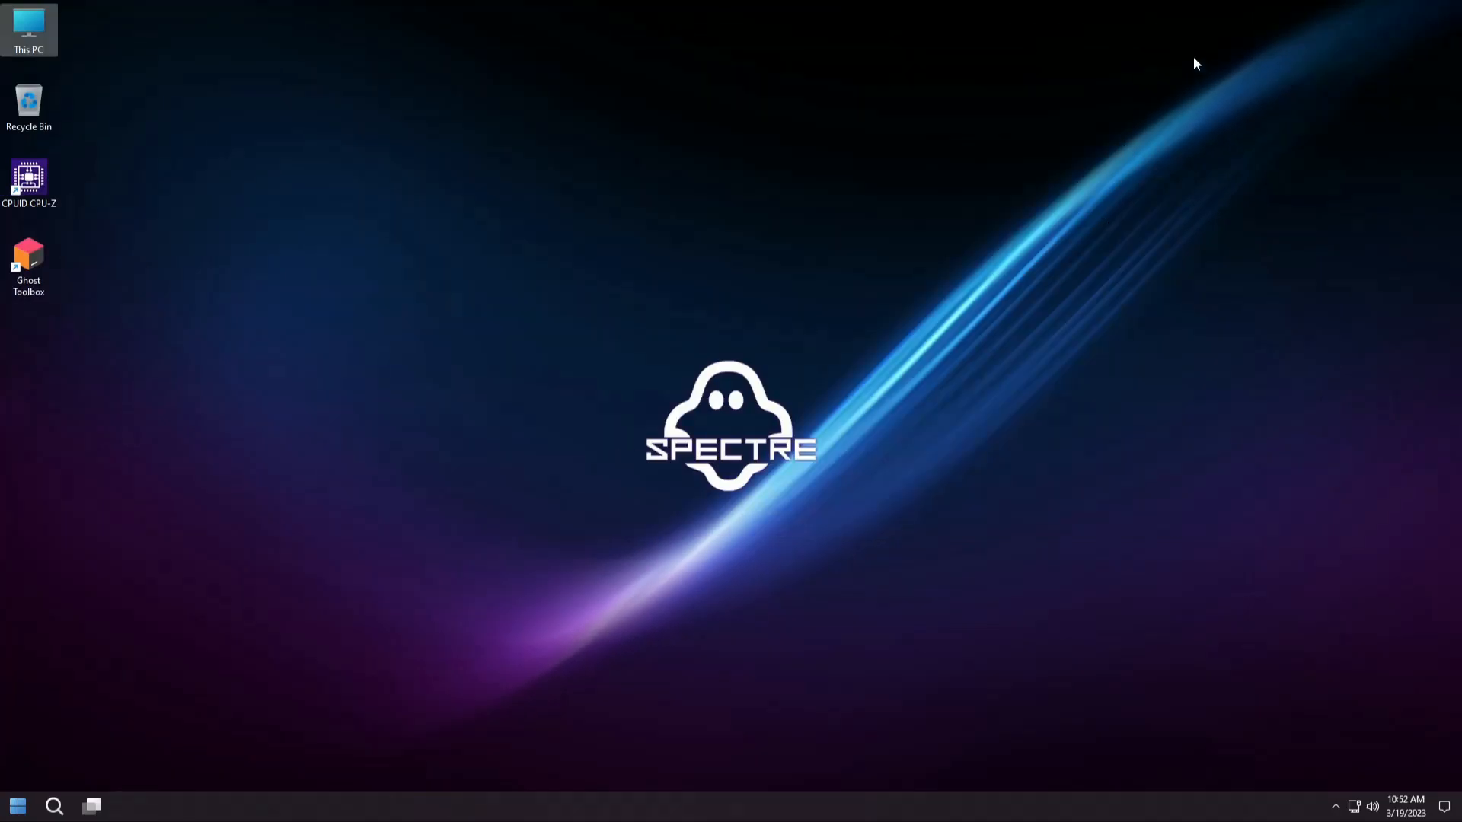
{"action": "right_click", "coordinate": [382, 325]}
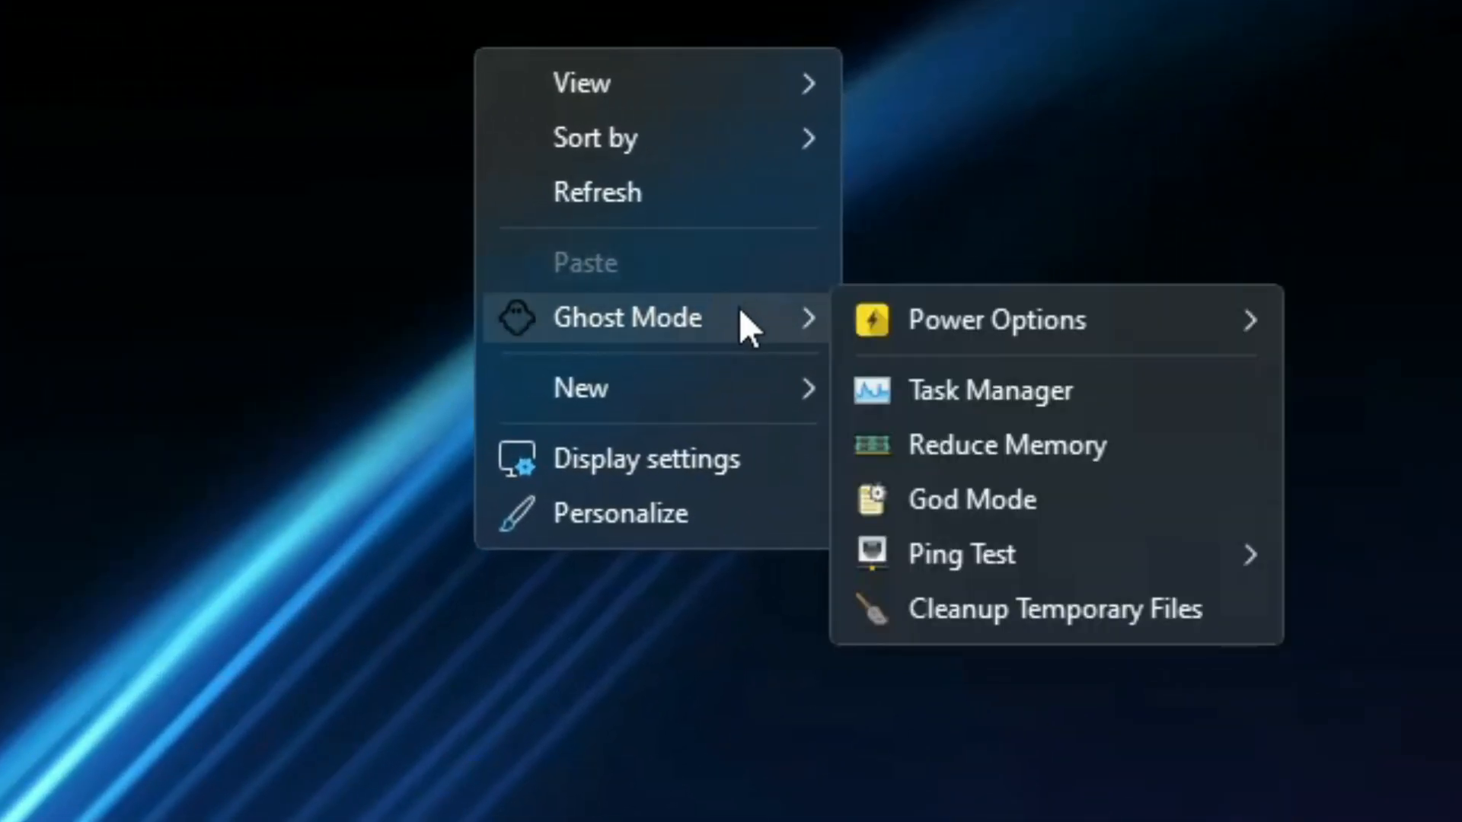
{"action": "mouse_move", "coordinate": [790, 327]}
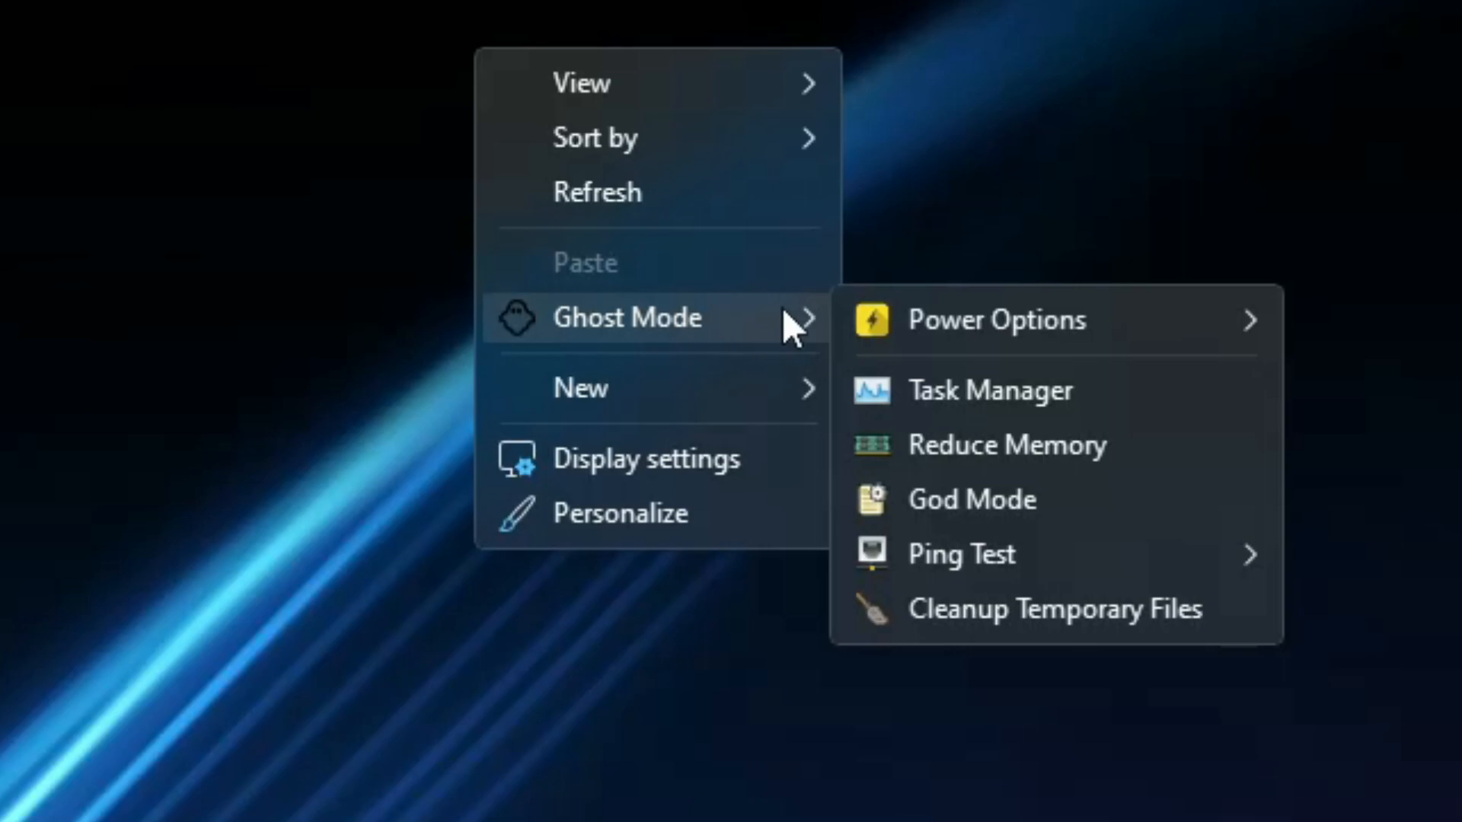
{"action": "mouse_move", "coordinate": [996, 320]}
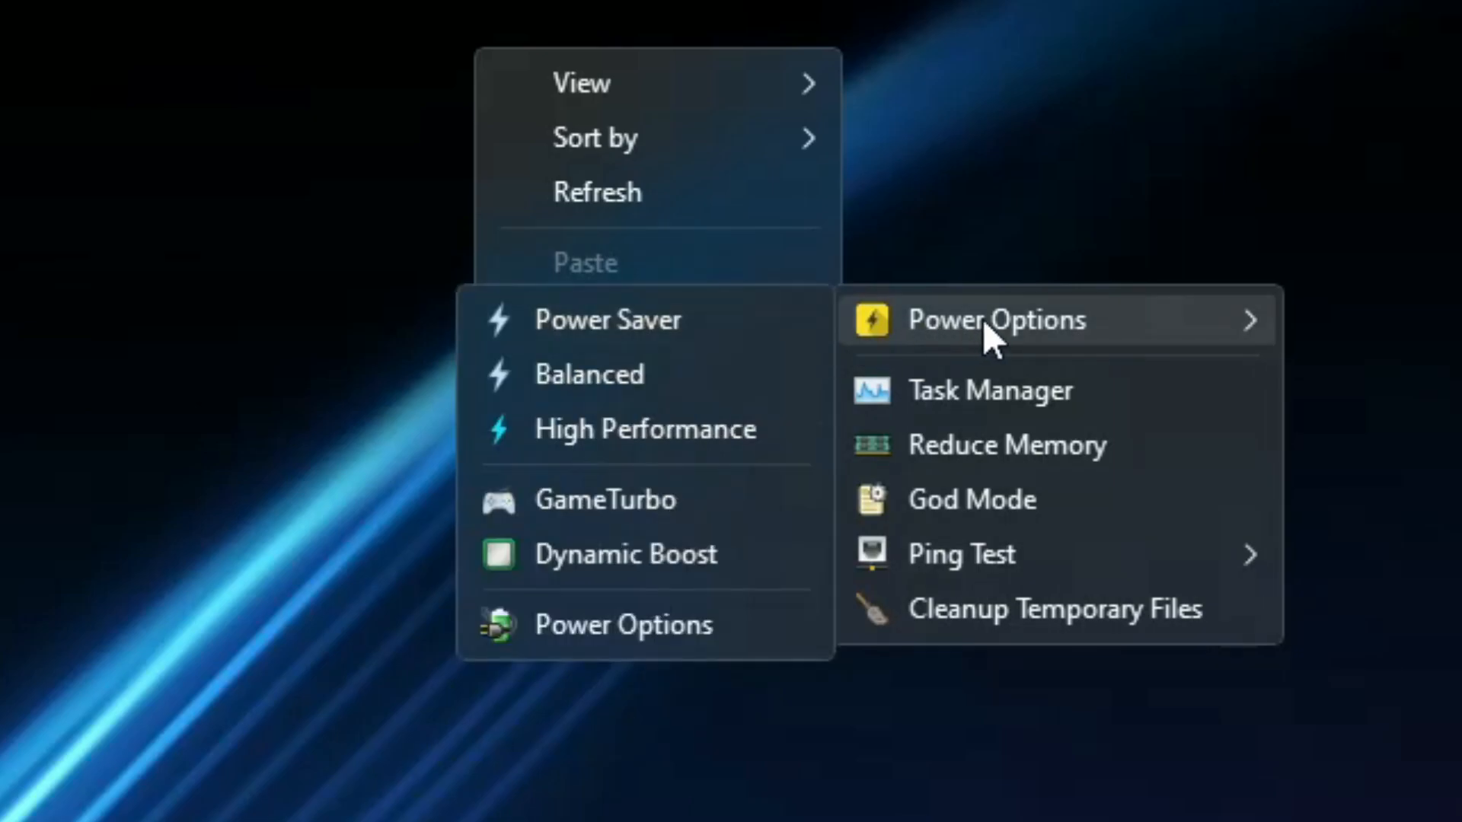
{"action": "mouse_move", "coordinate": [606, 289]}
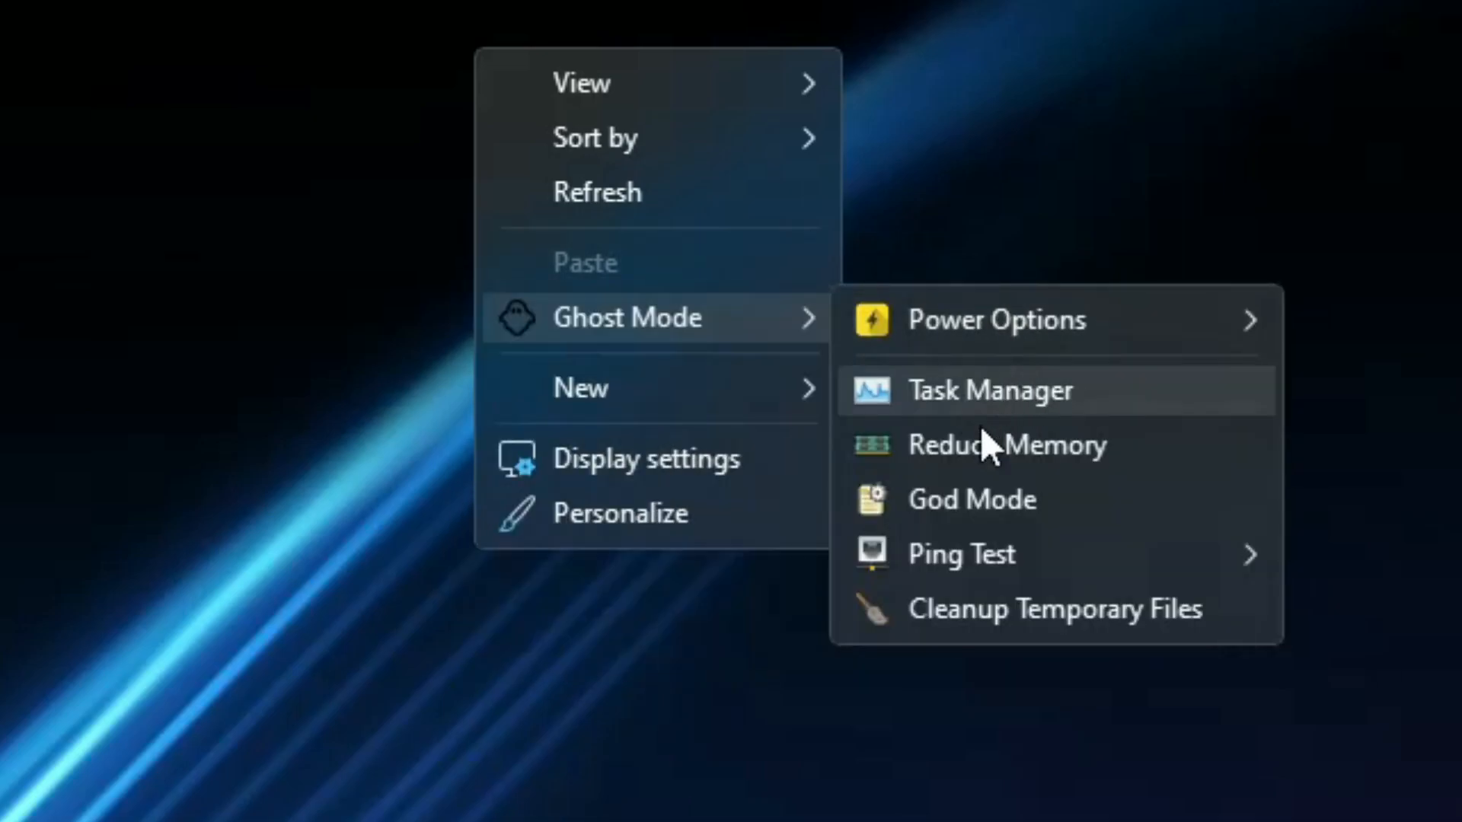
{"action": "mouse_move", "coordinate": [1063, 445]}
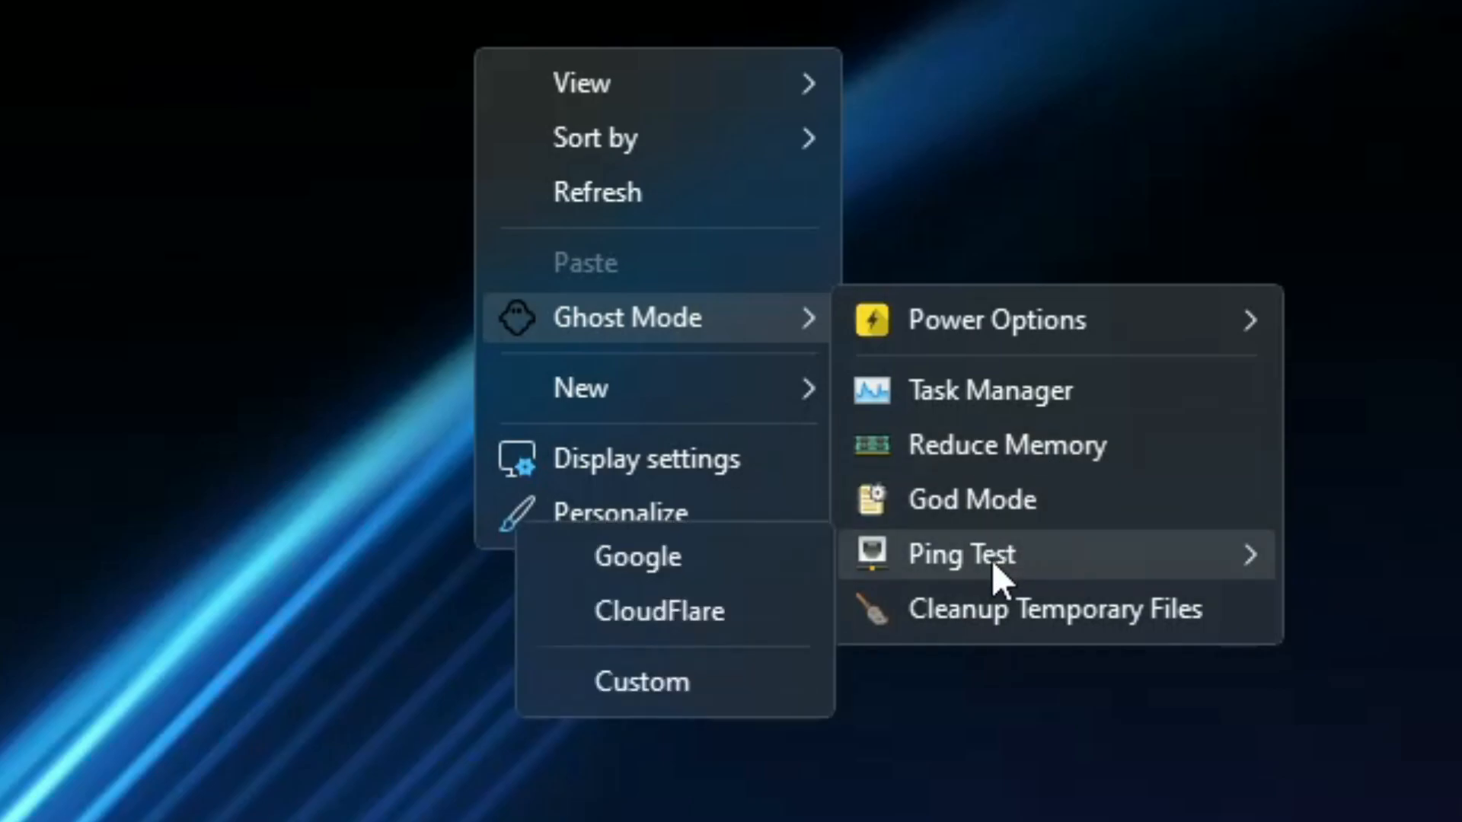
{"action": "mouse_move", "coordinate": [671, 610]}
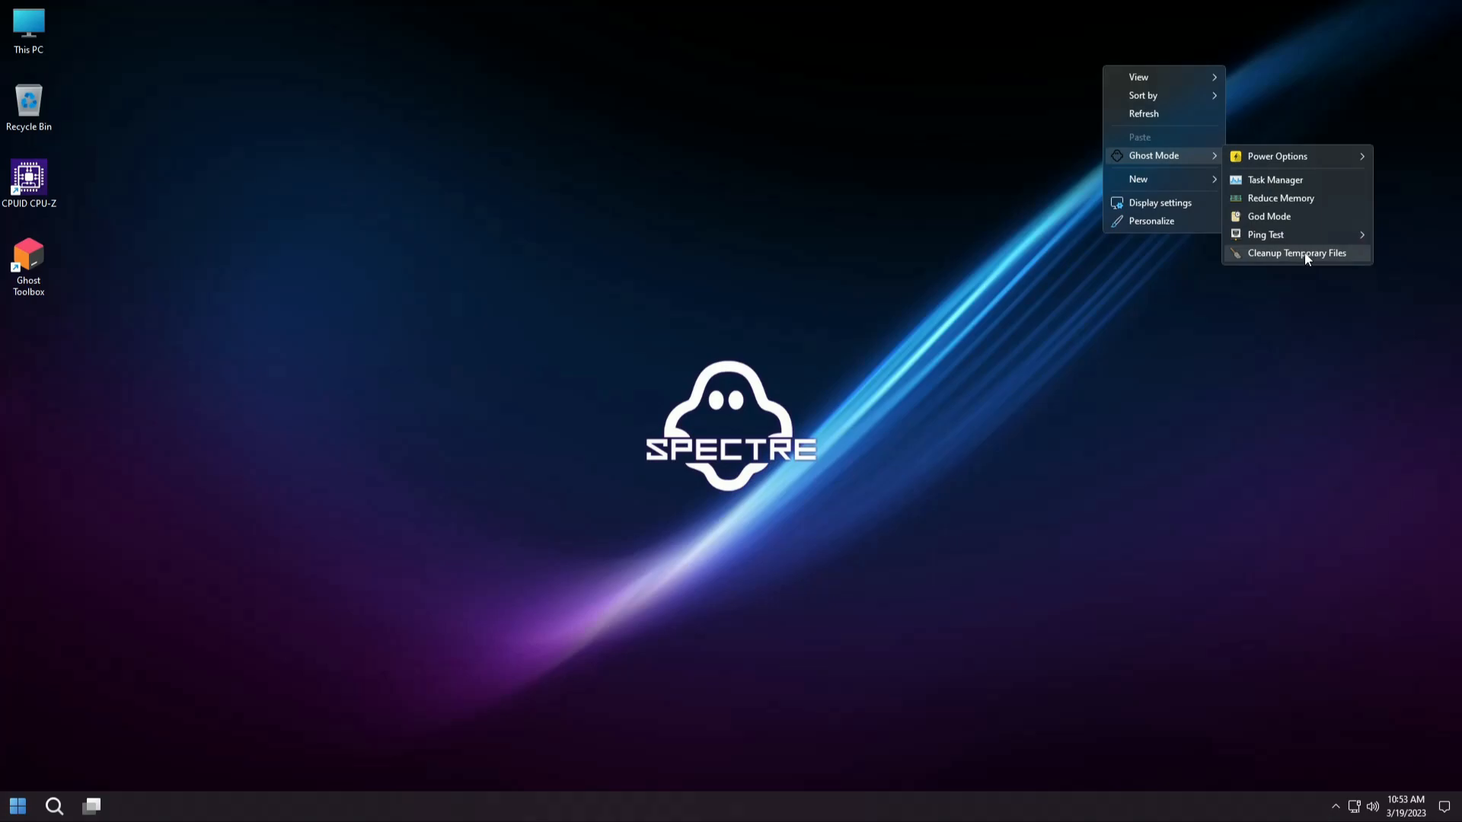
{"action": "left_click", "coordinate": [1296, 253]}
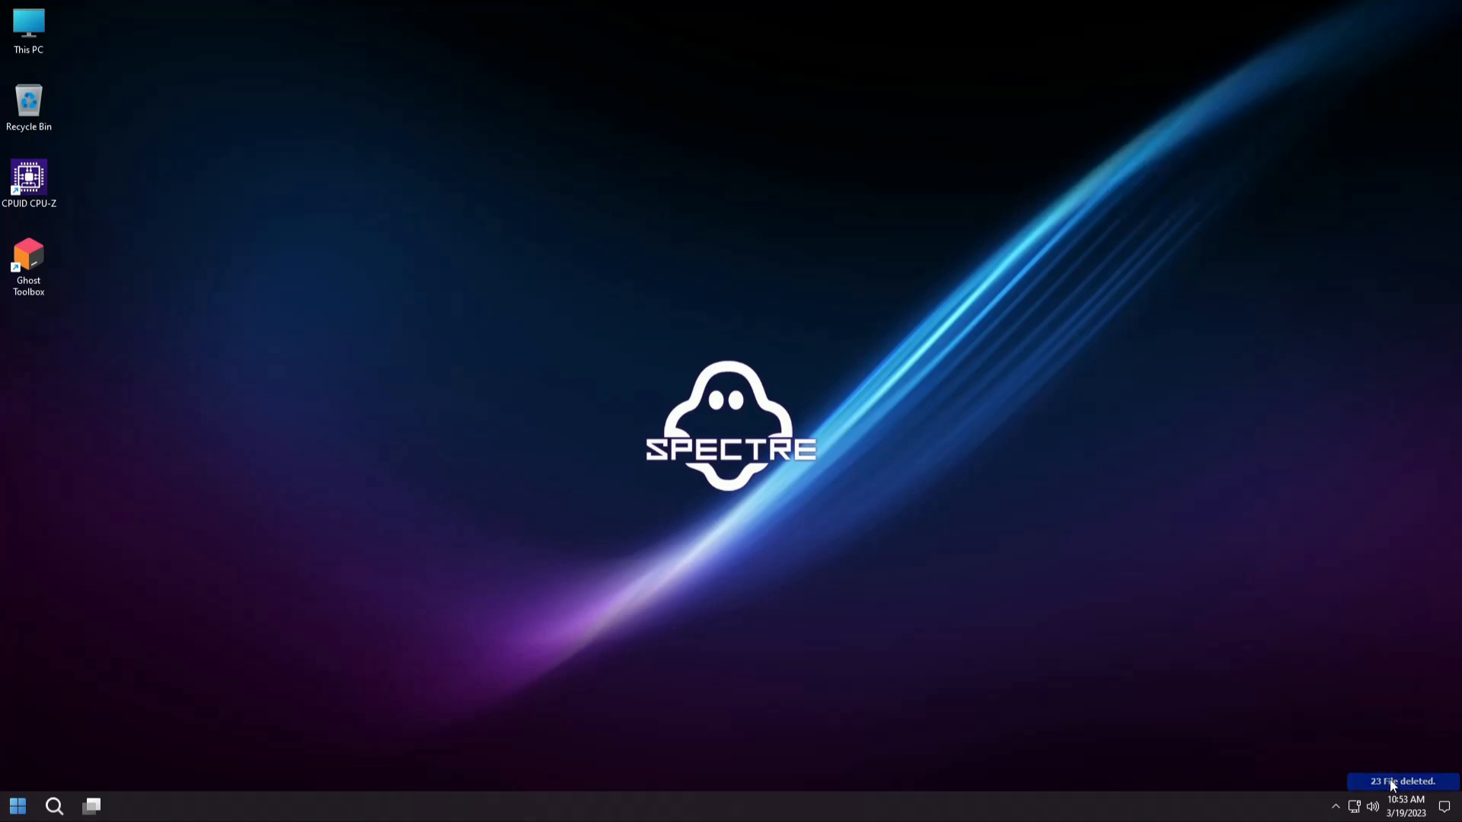